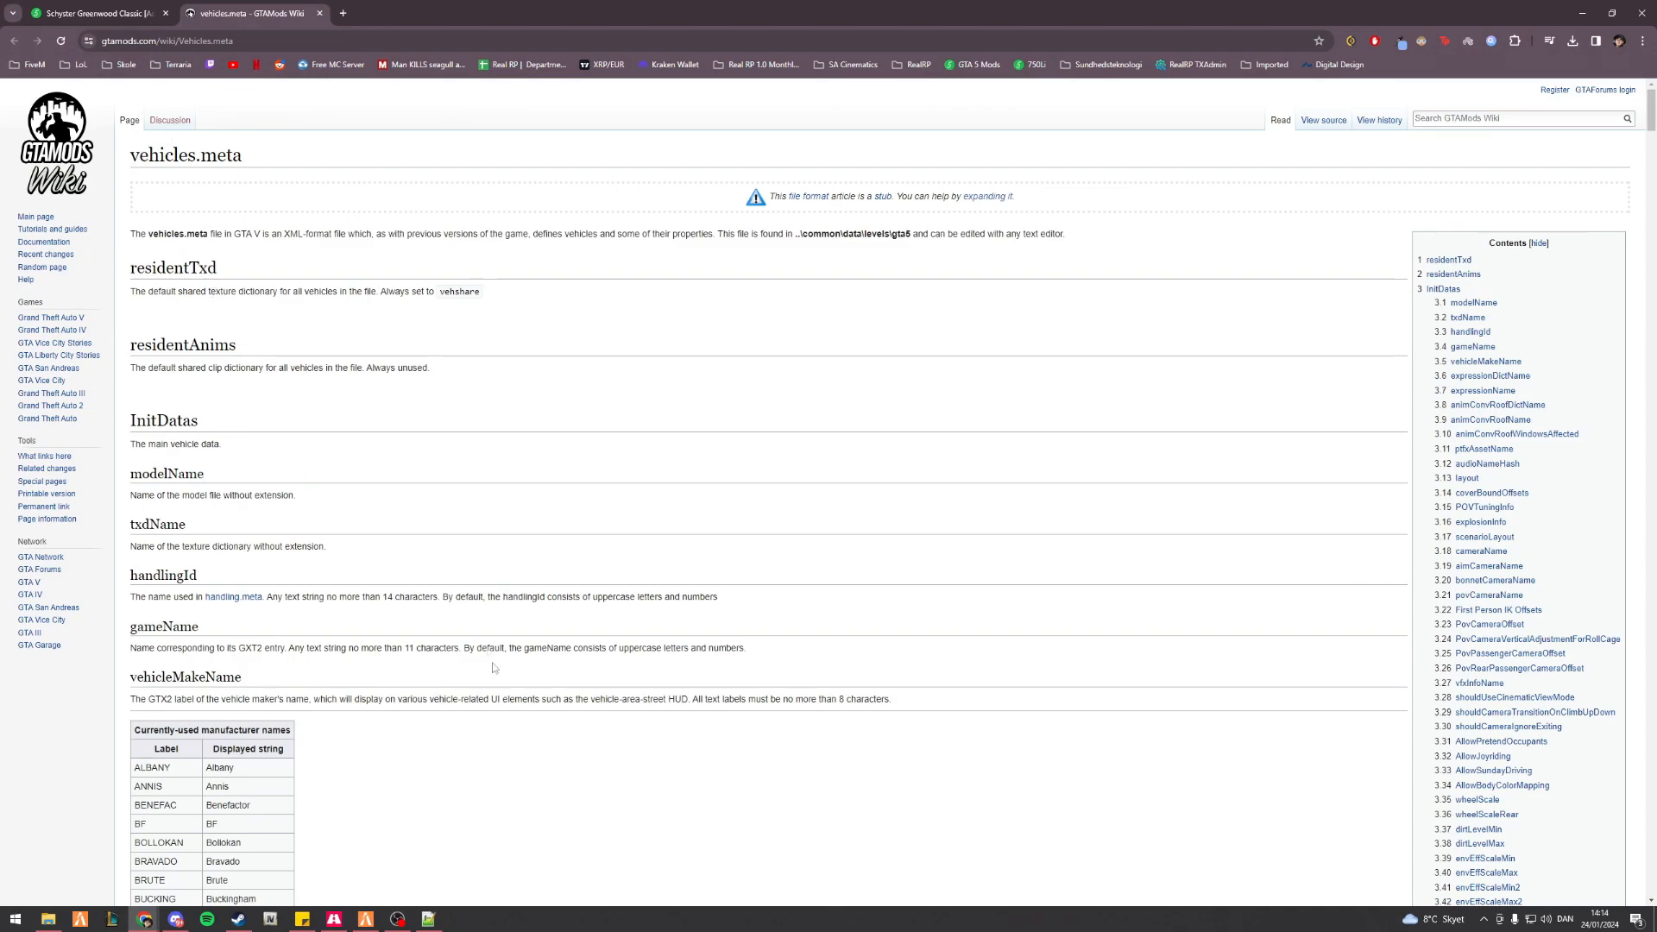
- Scroll the GTAMods vehicles.meta wiki to the flags table and select FLAG_HAS_LOWRIDER_HYDRAULICS
scroll(down, 3)
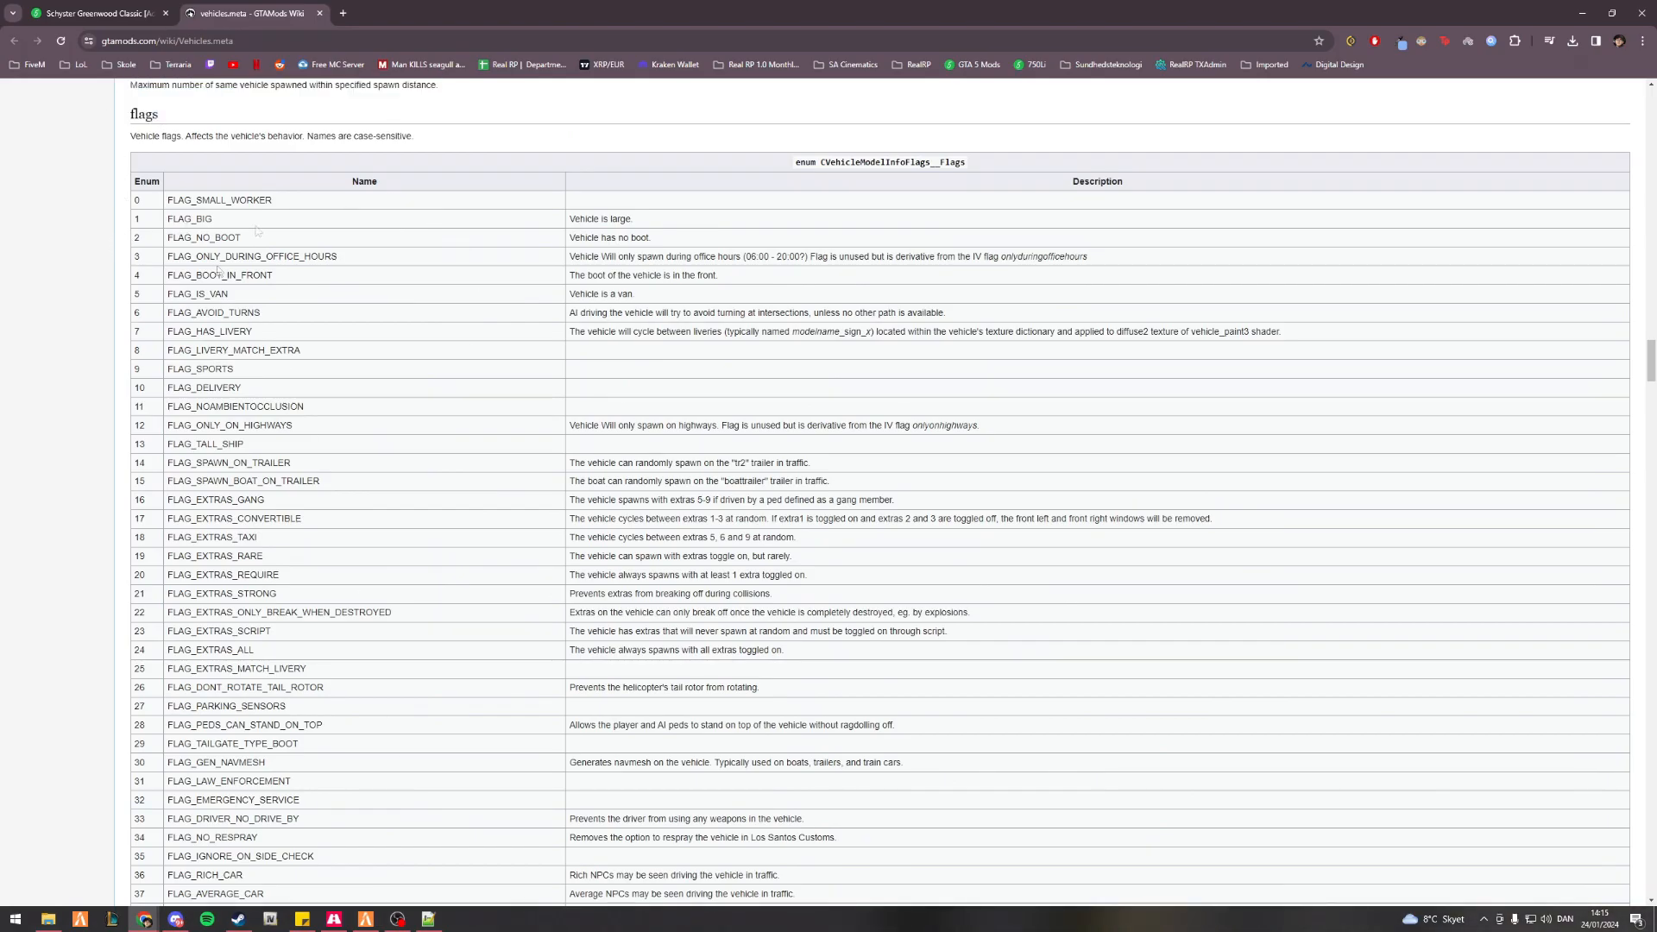
scroll(down, 3)
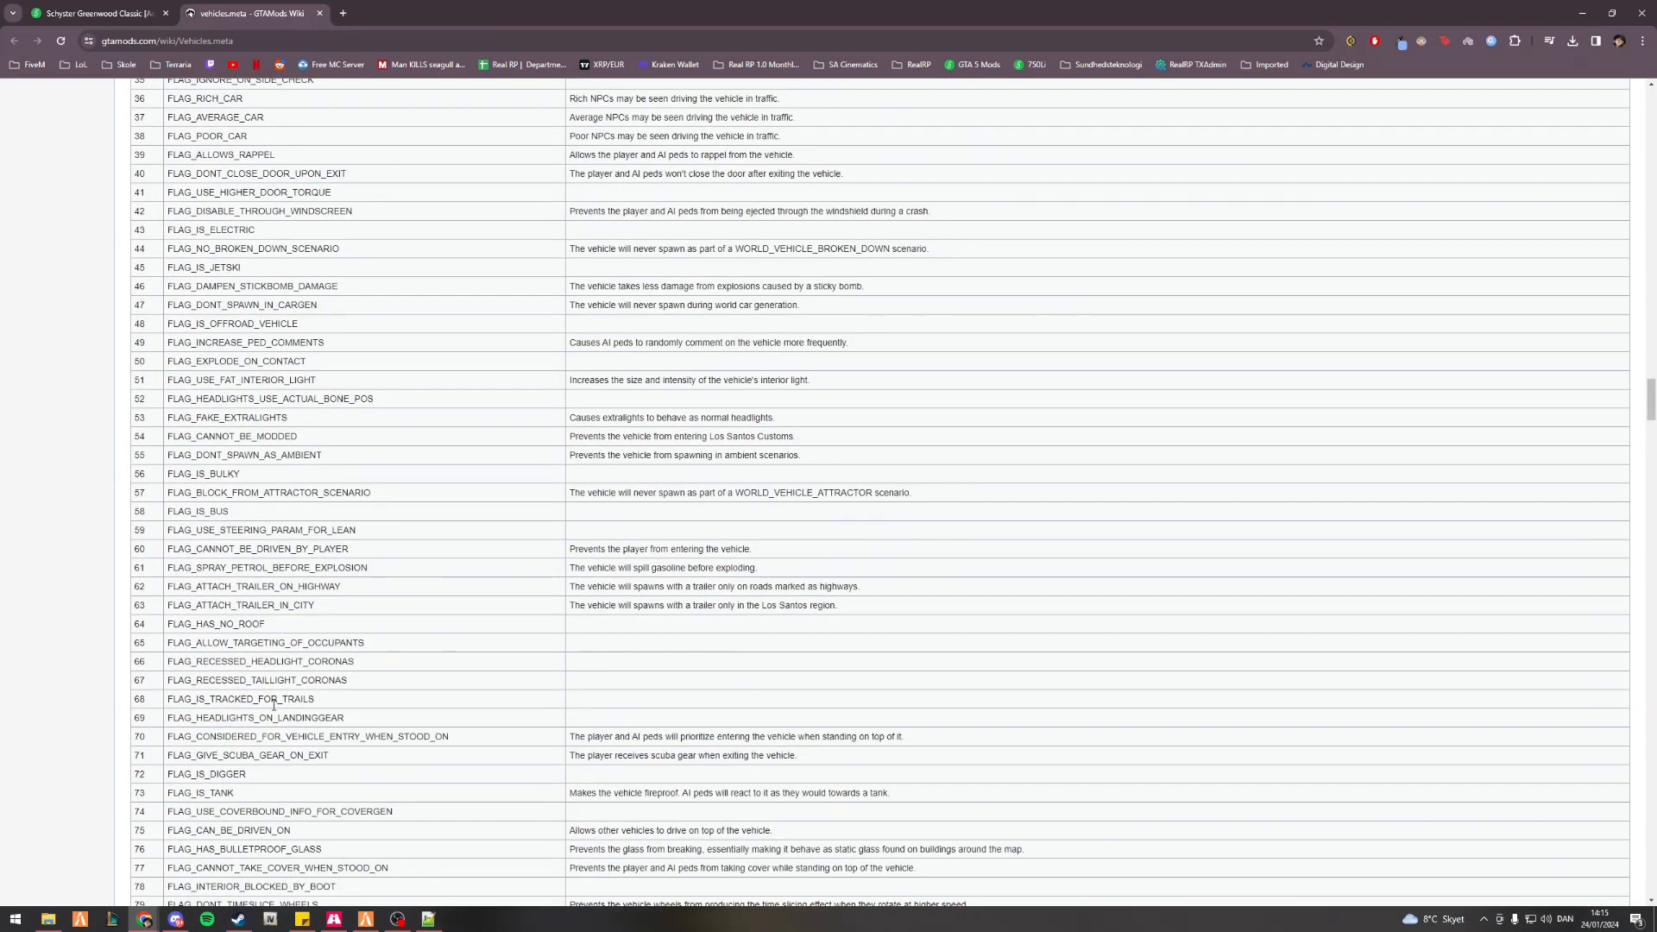
scroll(down, 3)
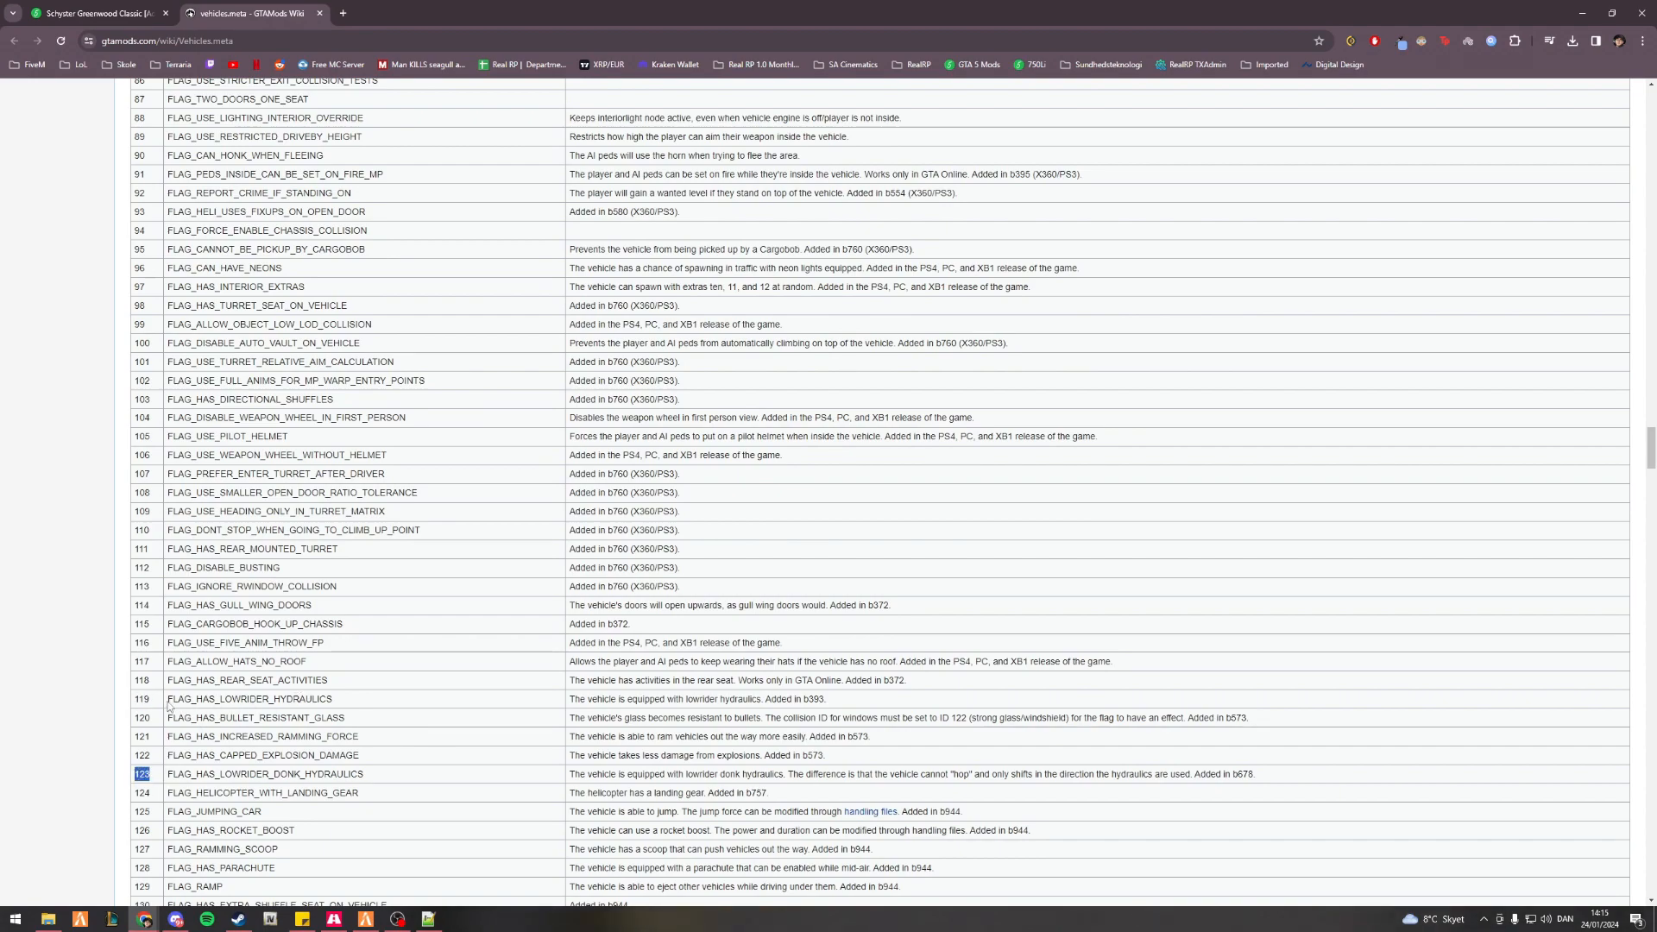
double_click(264, 774)
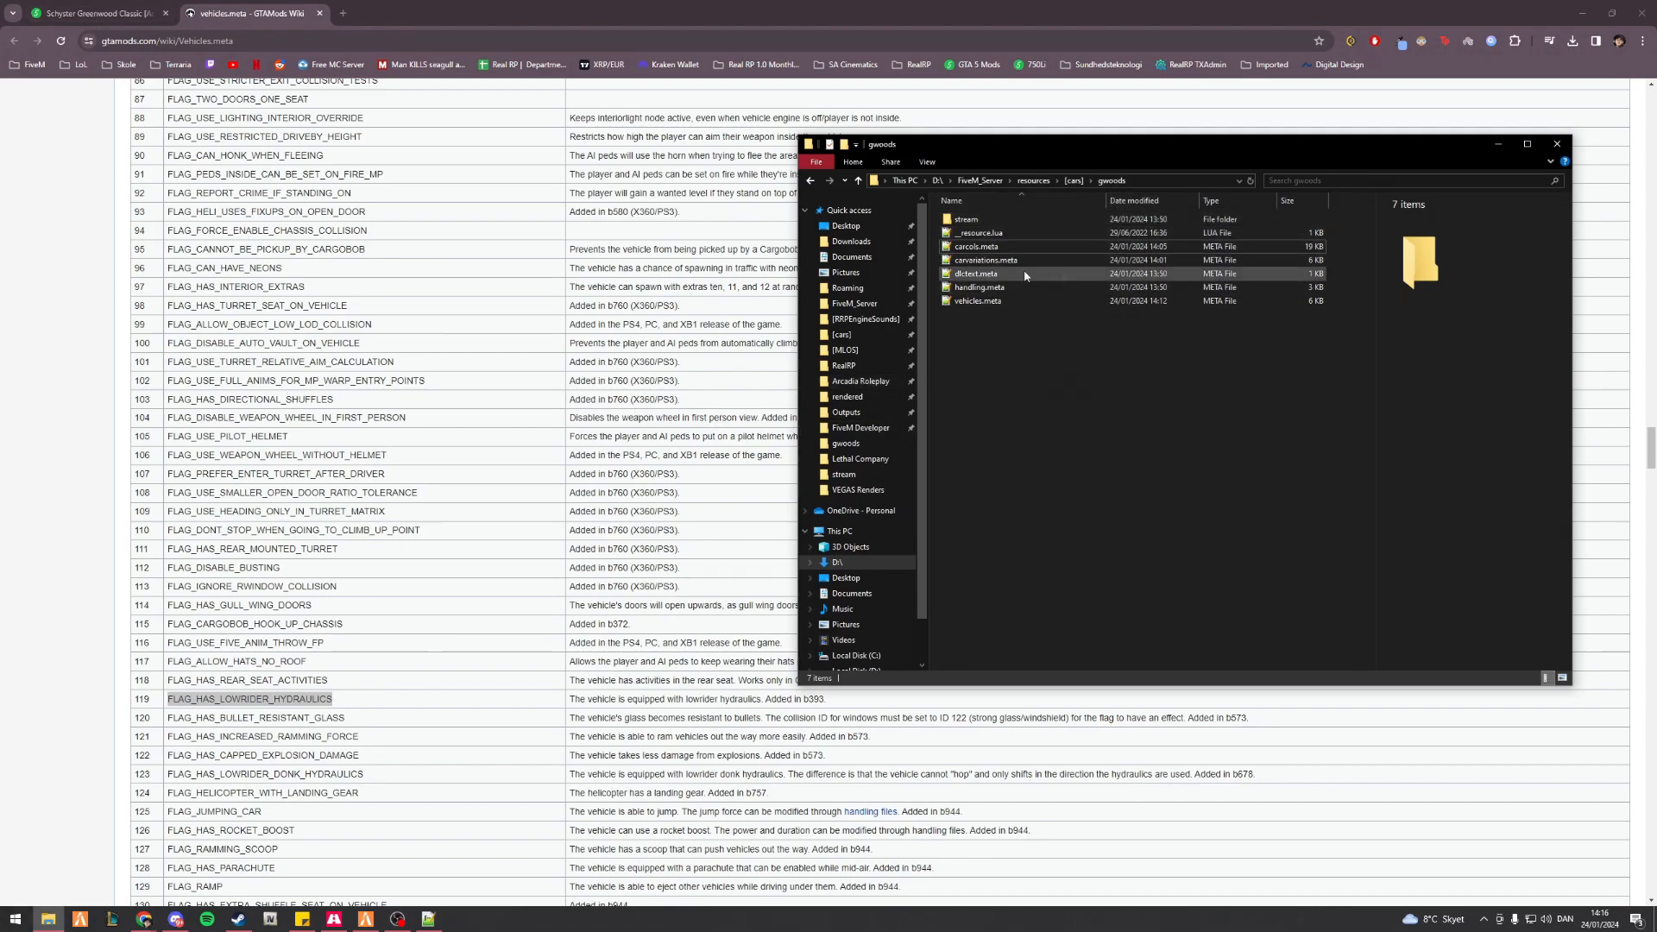
- Append FLAG_HAS_LOWRIDER_HYDRAULICS to the flags line of gwoods vehicles.meta
double_click(976, 301)
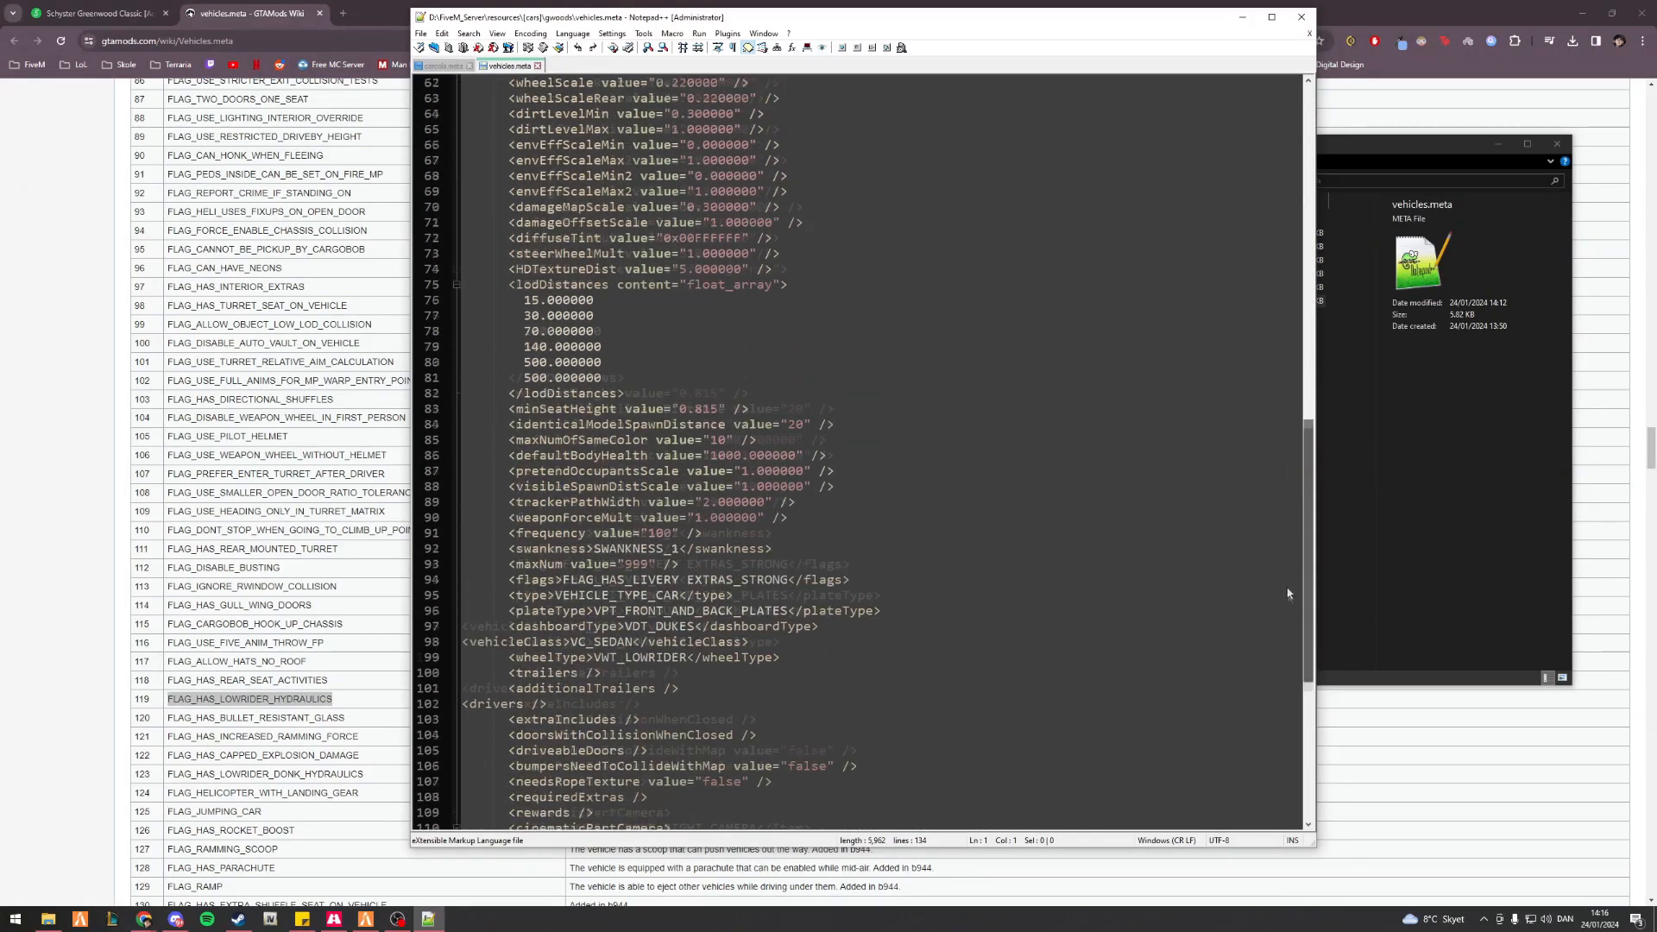
scroll(down, 3)
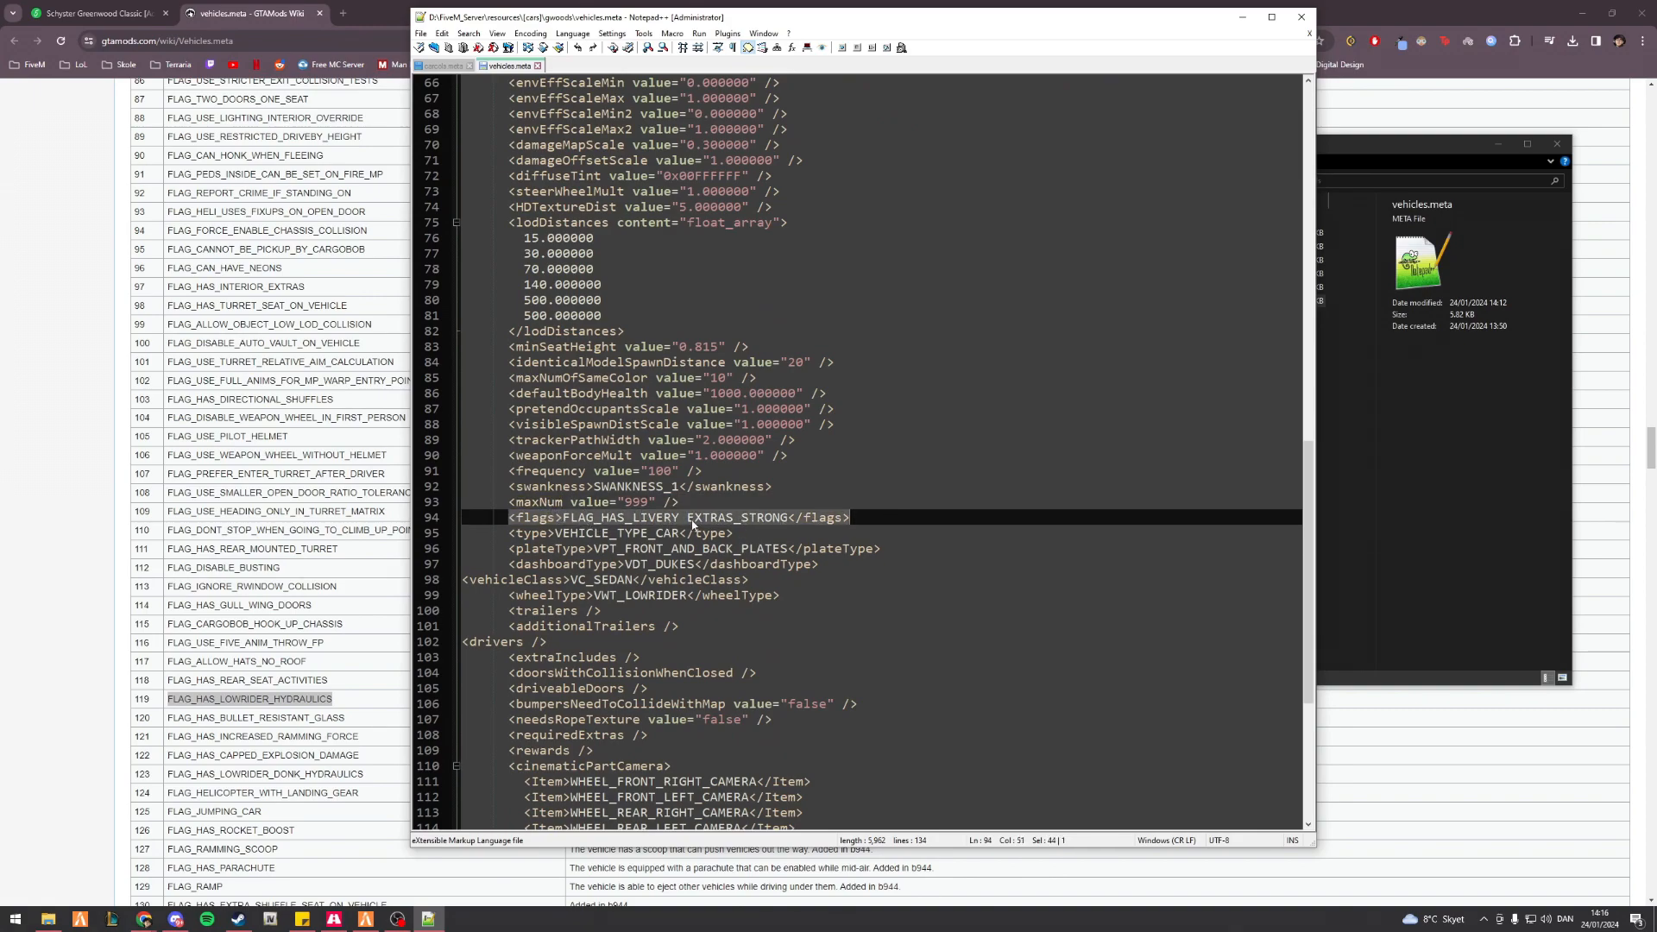
click(808, 538)
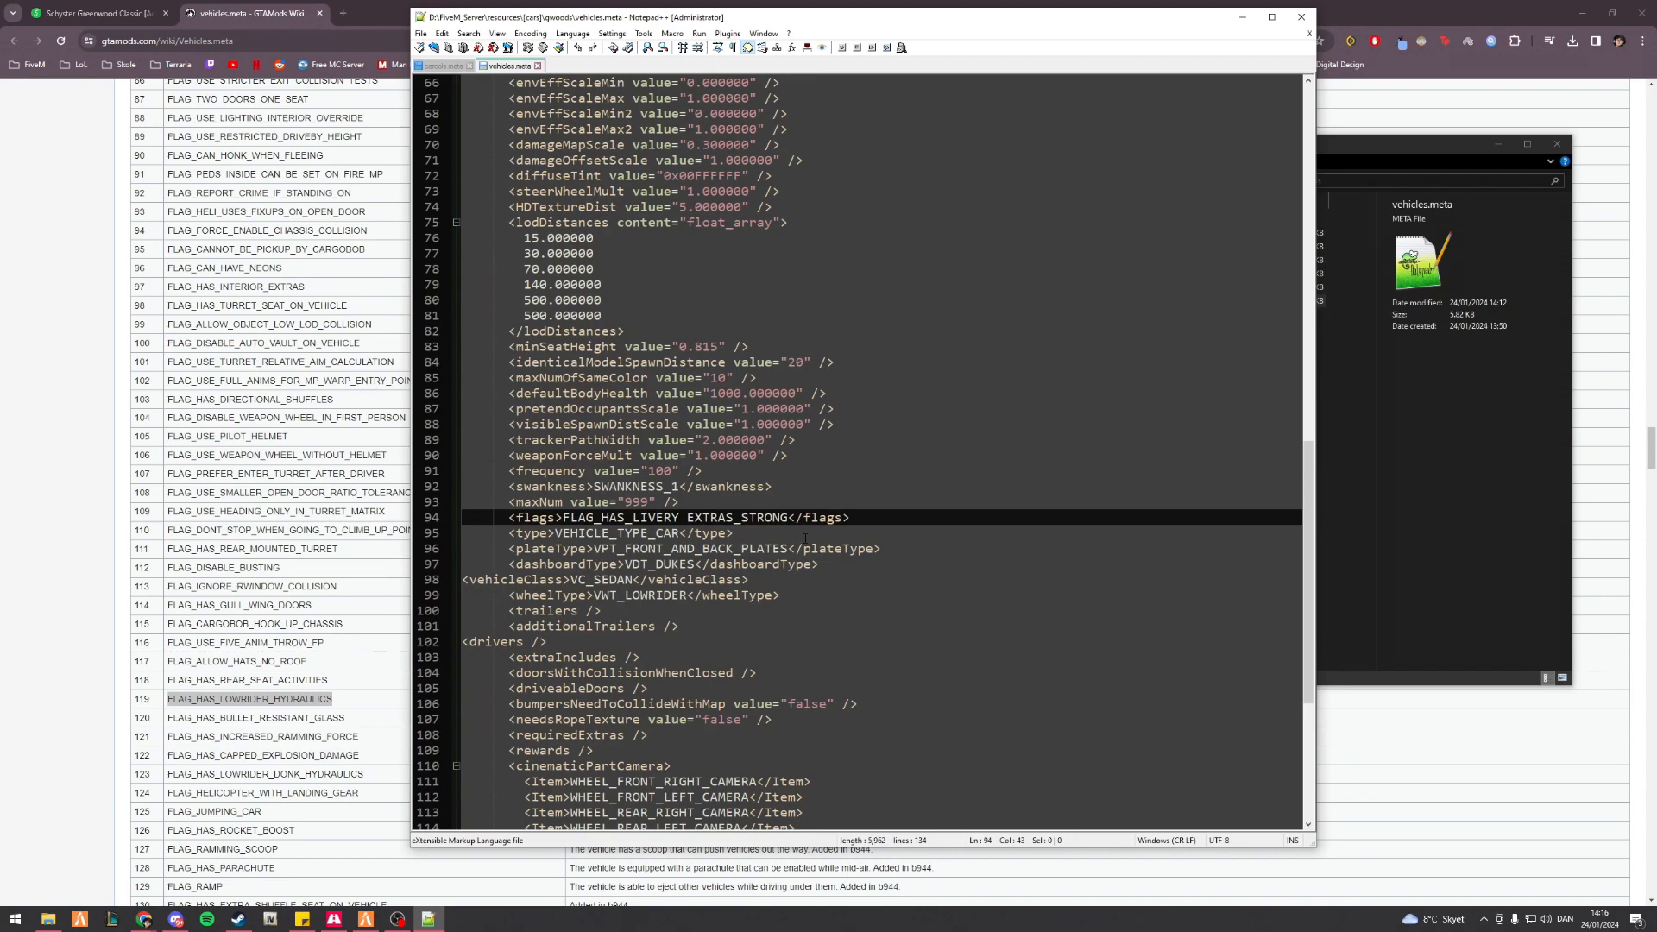
text(FLAG_HAS_LOWRIDER_HYDRAULICS)
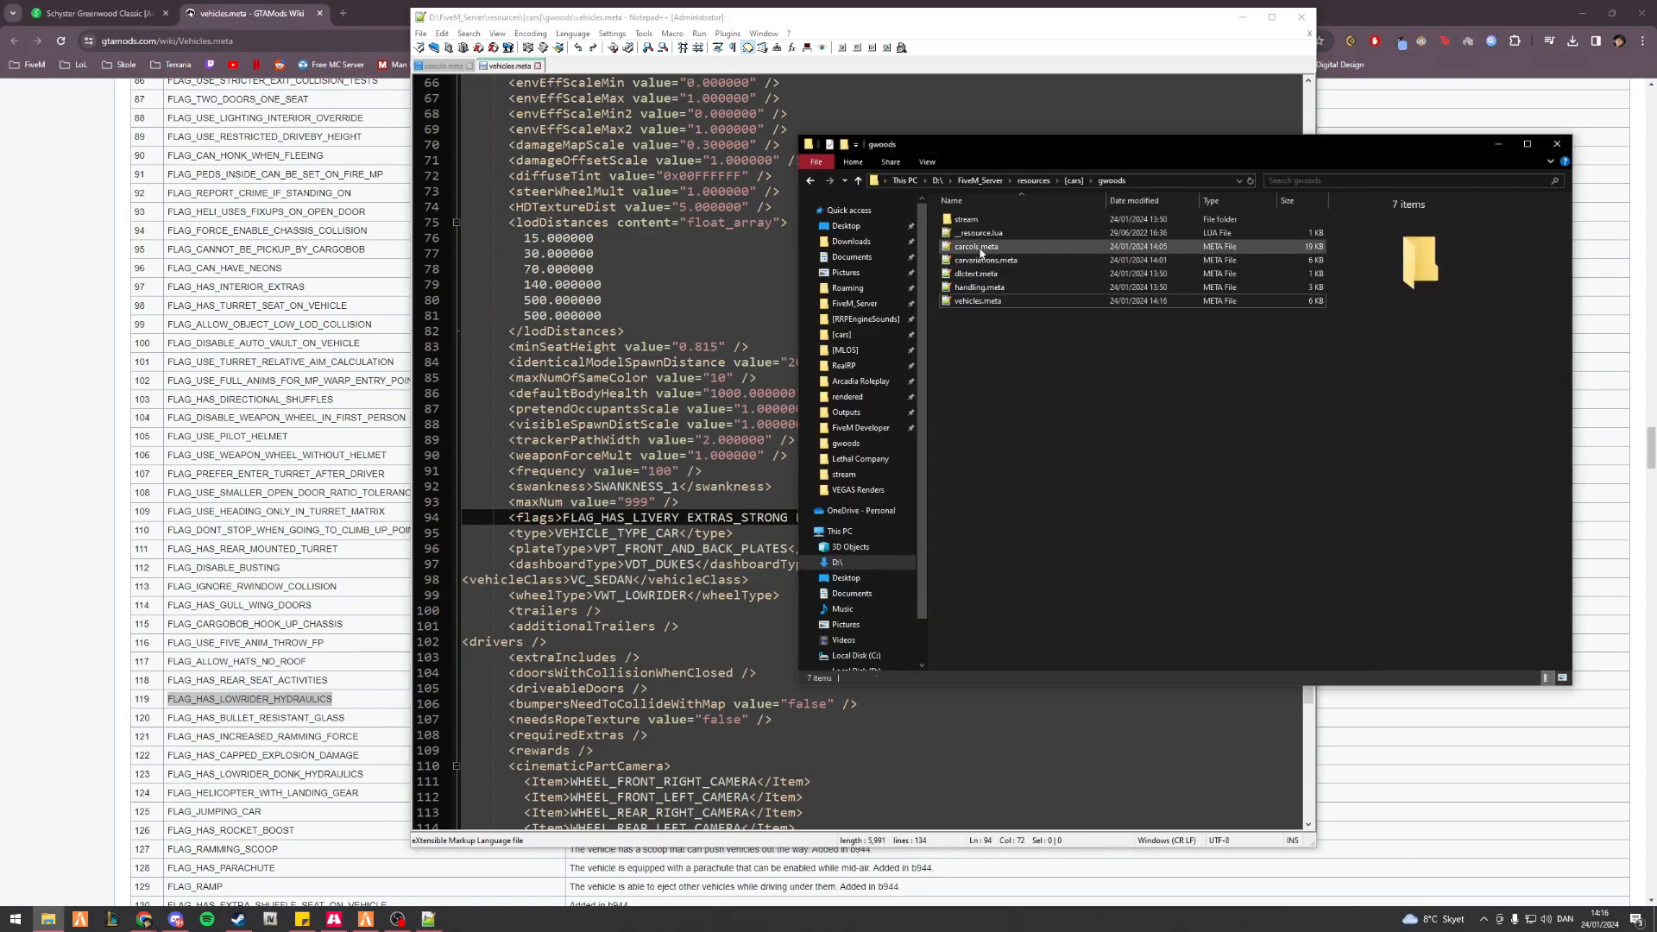
- Rename the carcols.meta kit to 34589_gwoods_modkit with id 34589
double_click(975, 246)
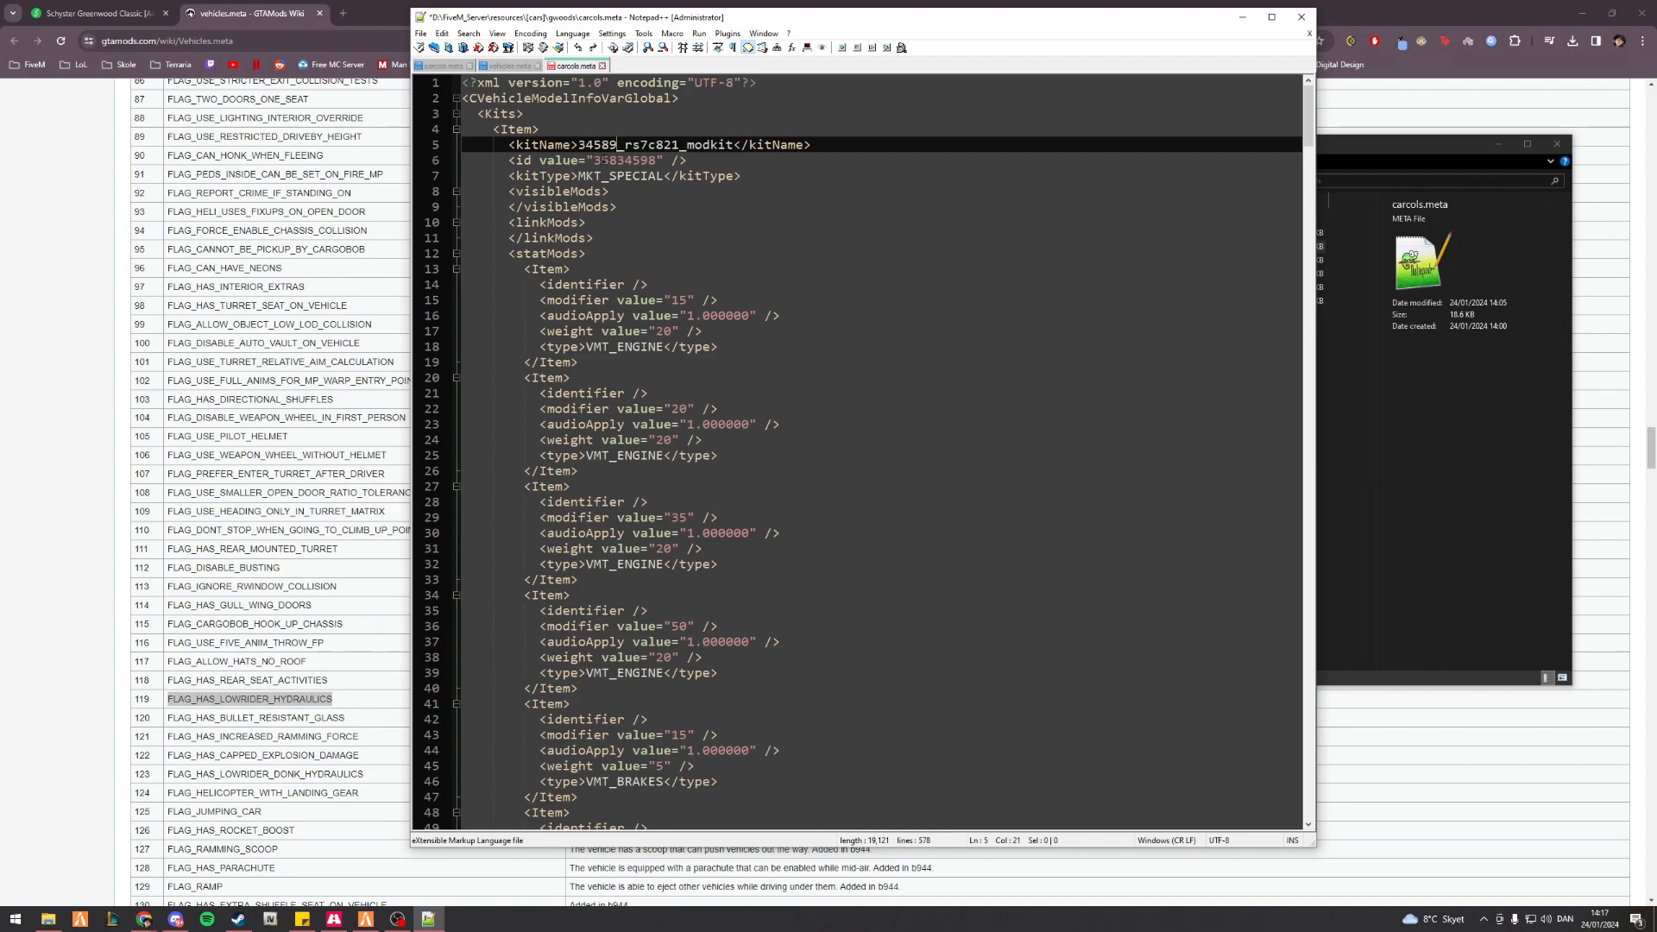
double_click(652, 145)
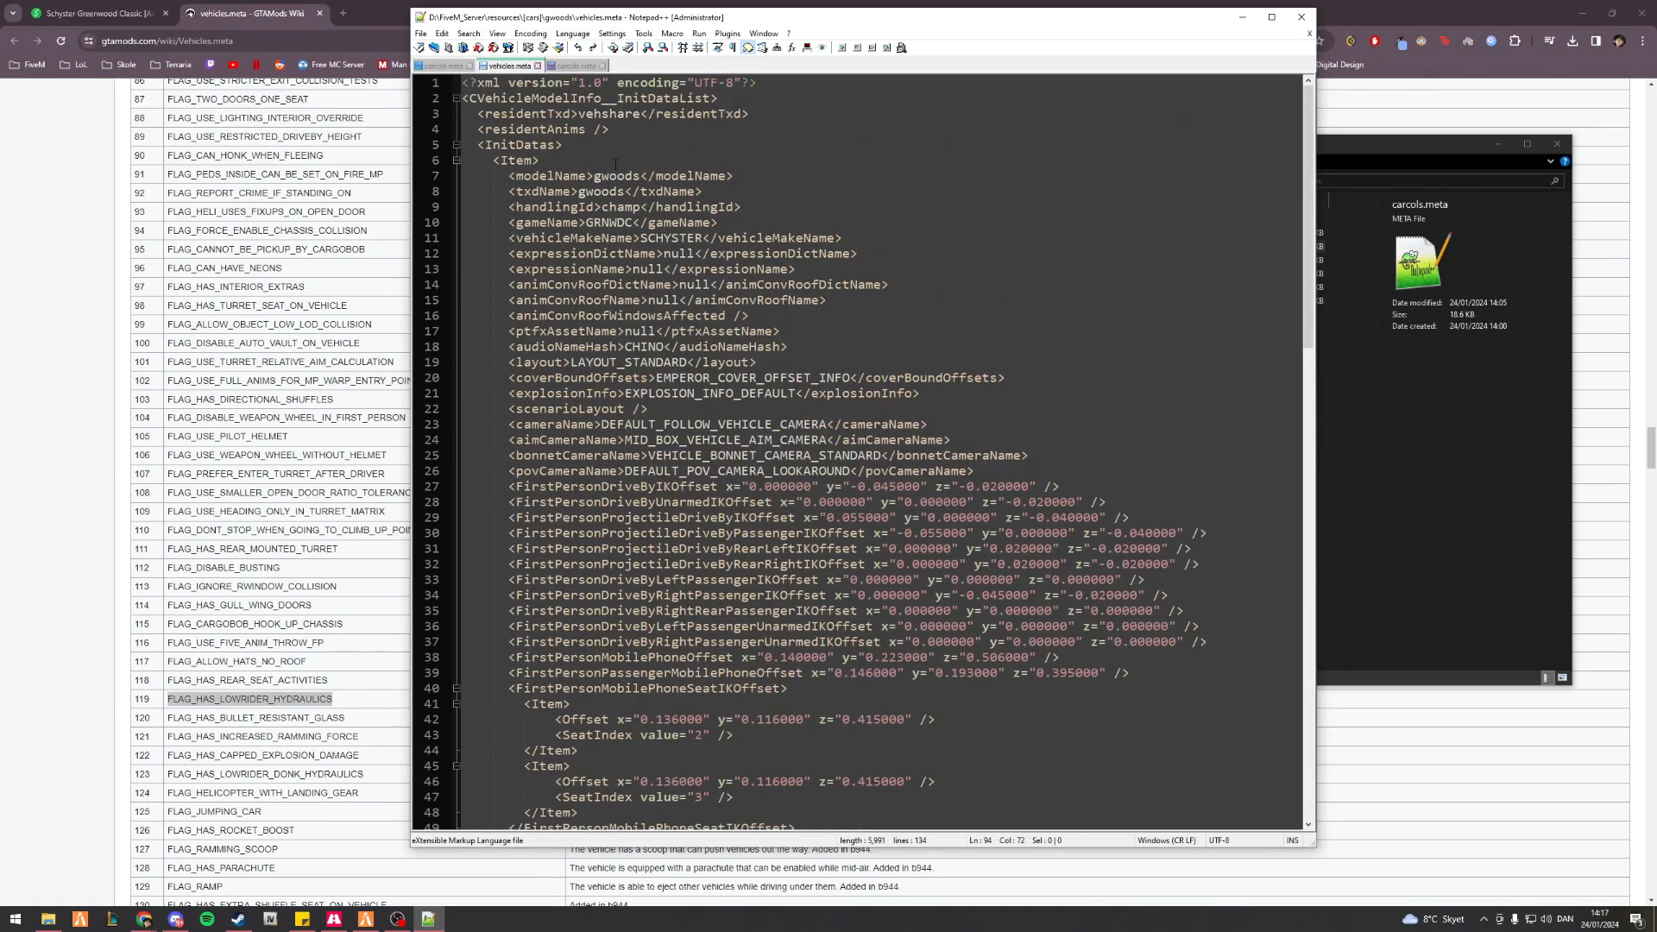
click(577, 64)
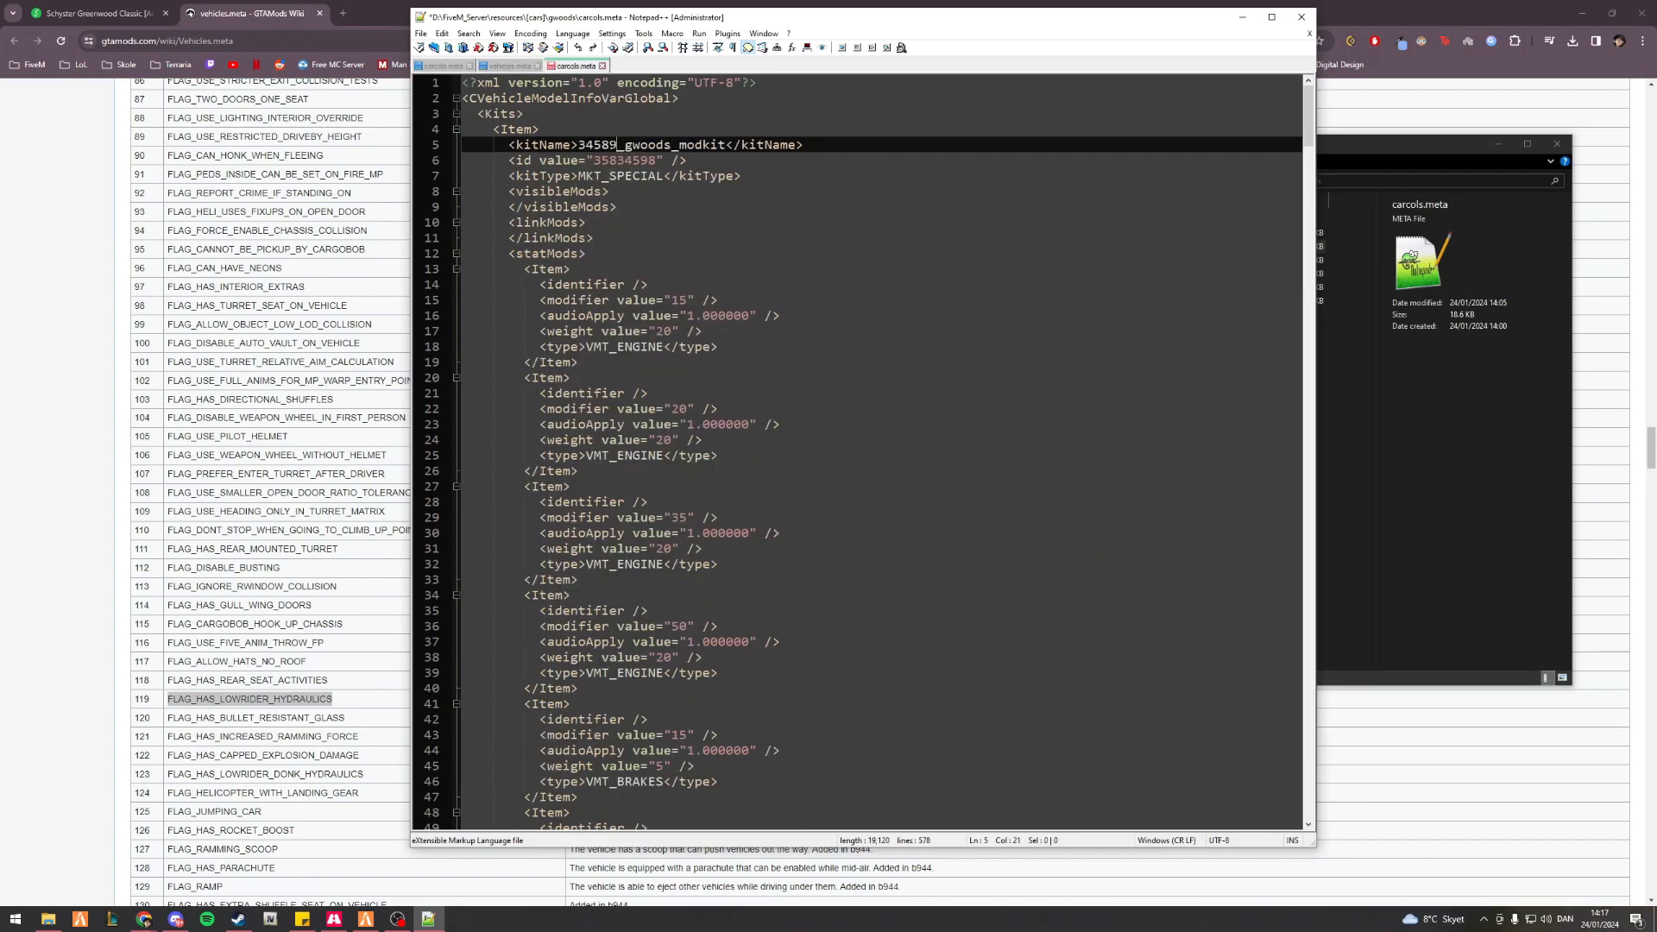
double_click(597, 145)
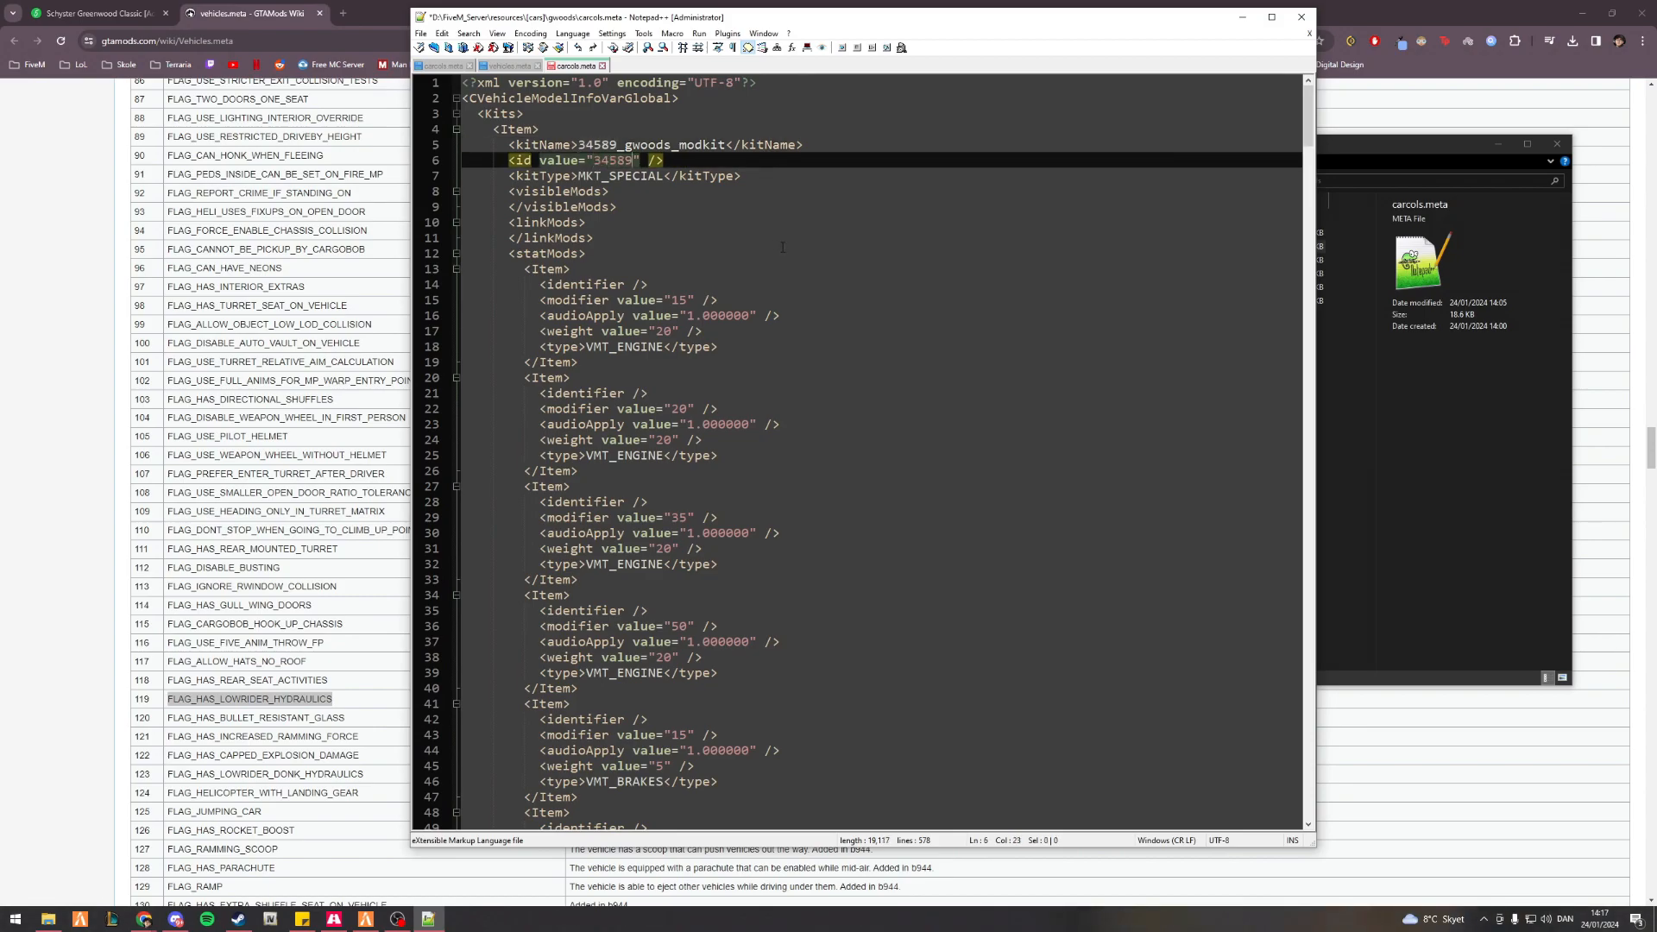
- Scroll through the rest of carcols.meta and switch to carvariations.meta
scroll(down, 3)
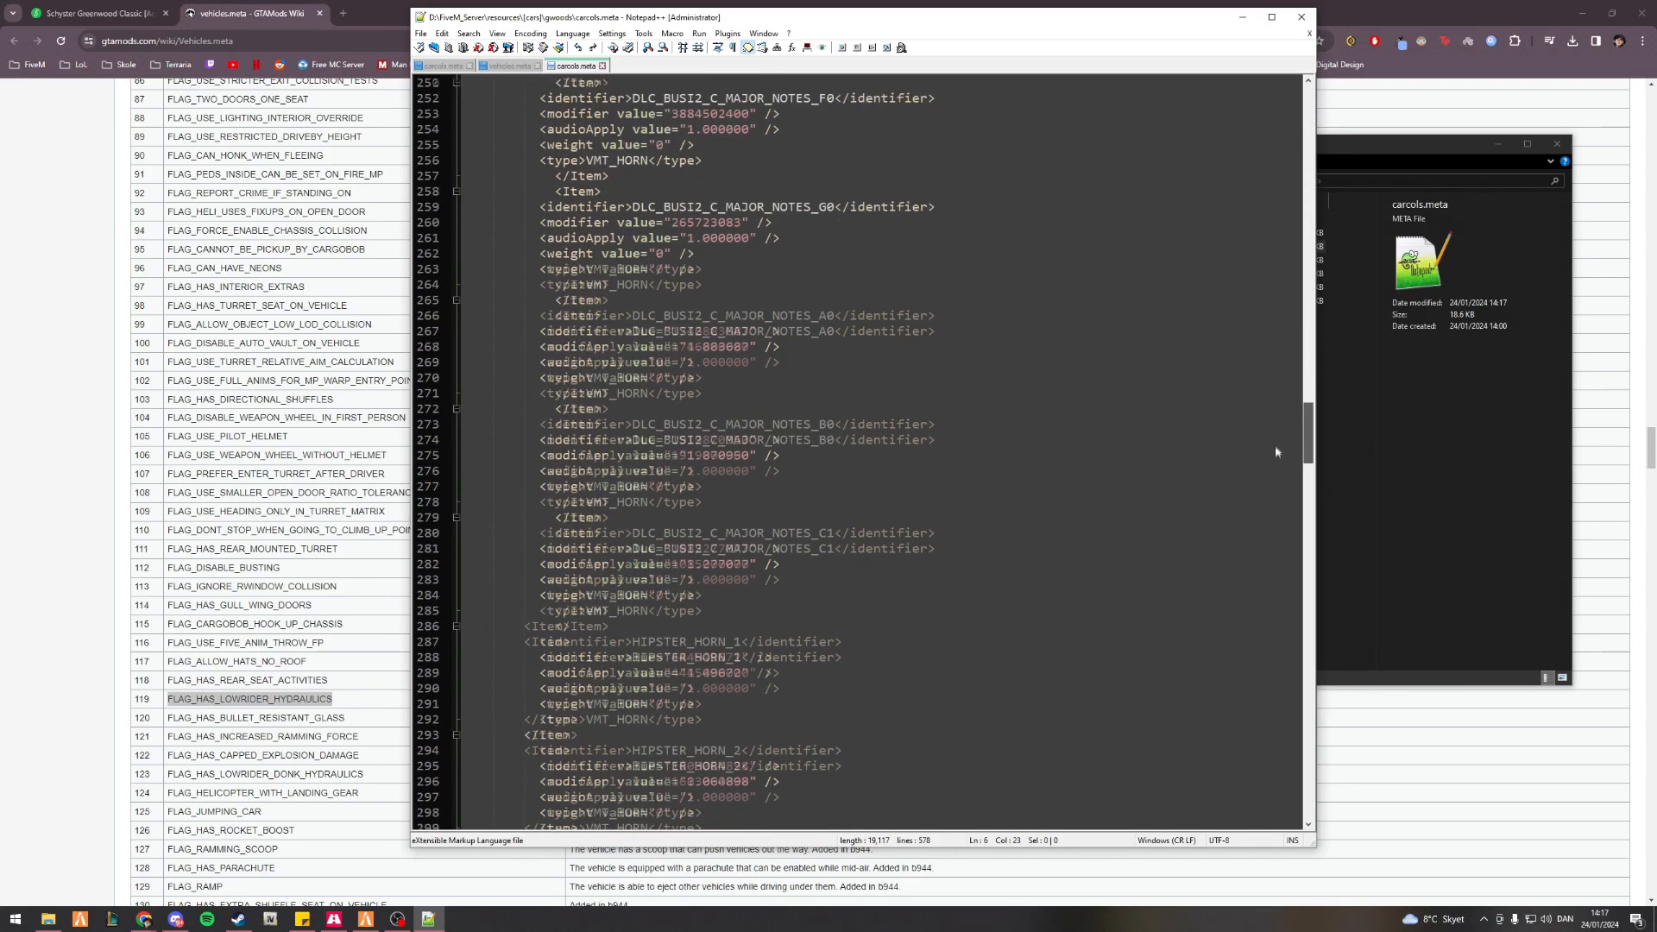
scroll(down, 3)
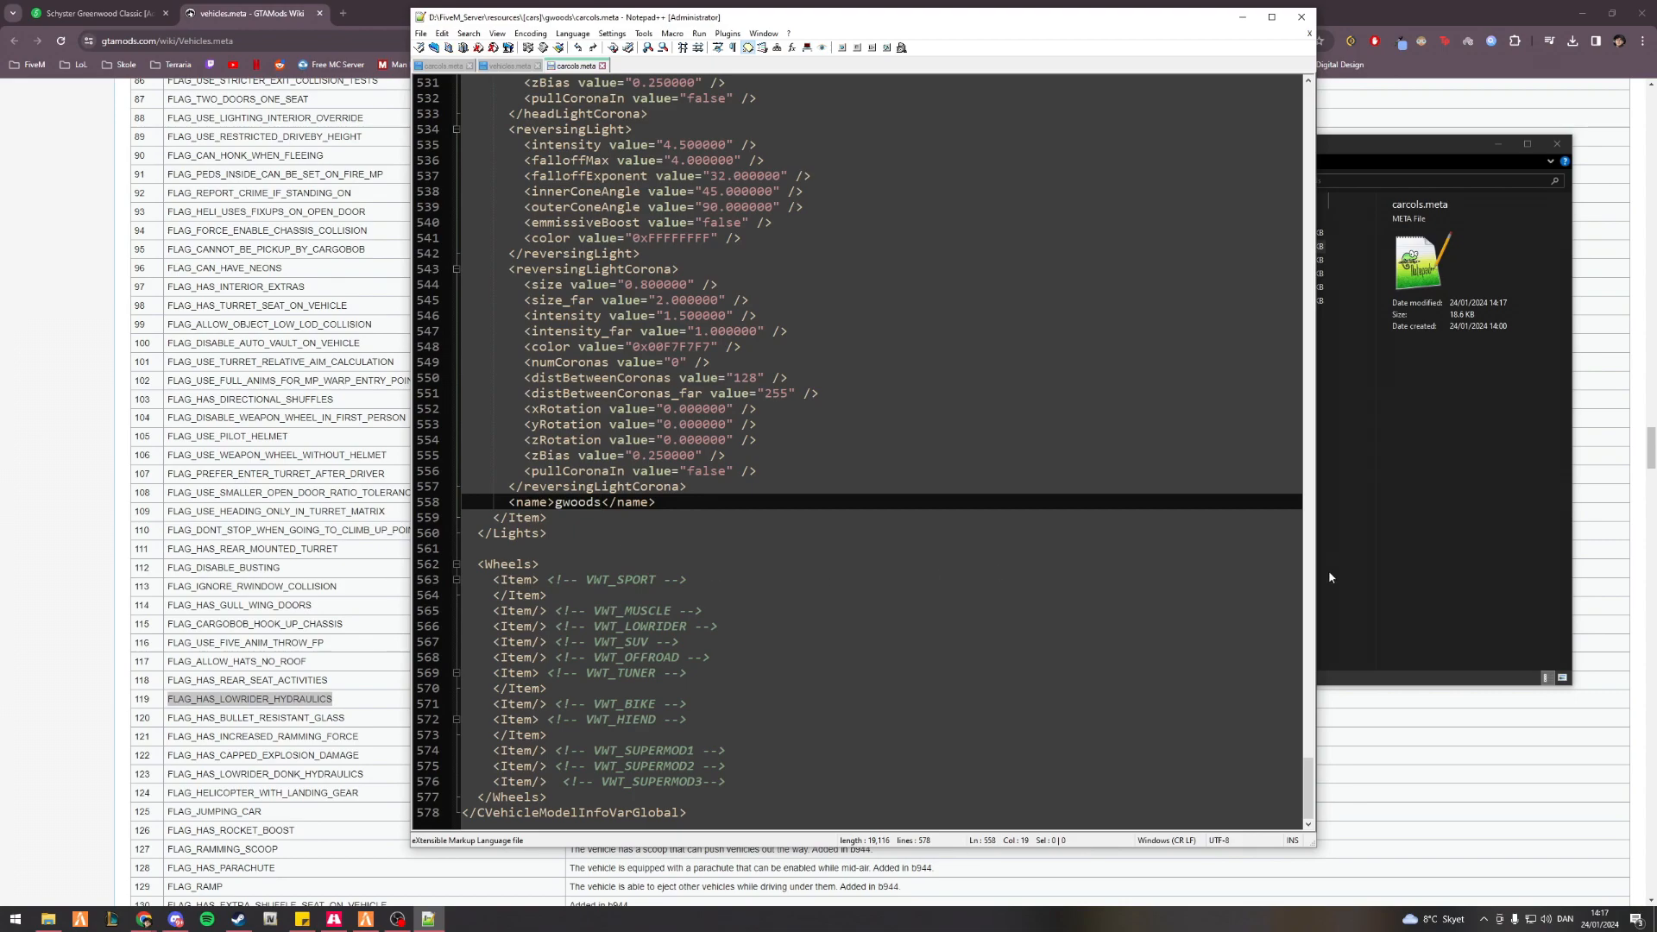
click(645, 64)
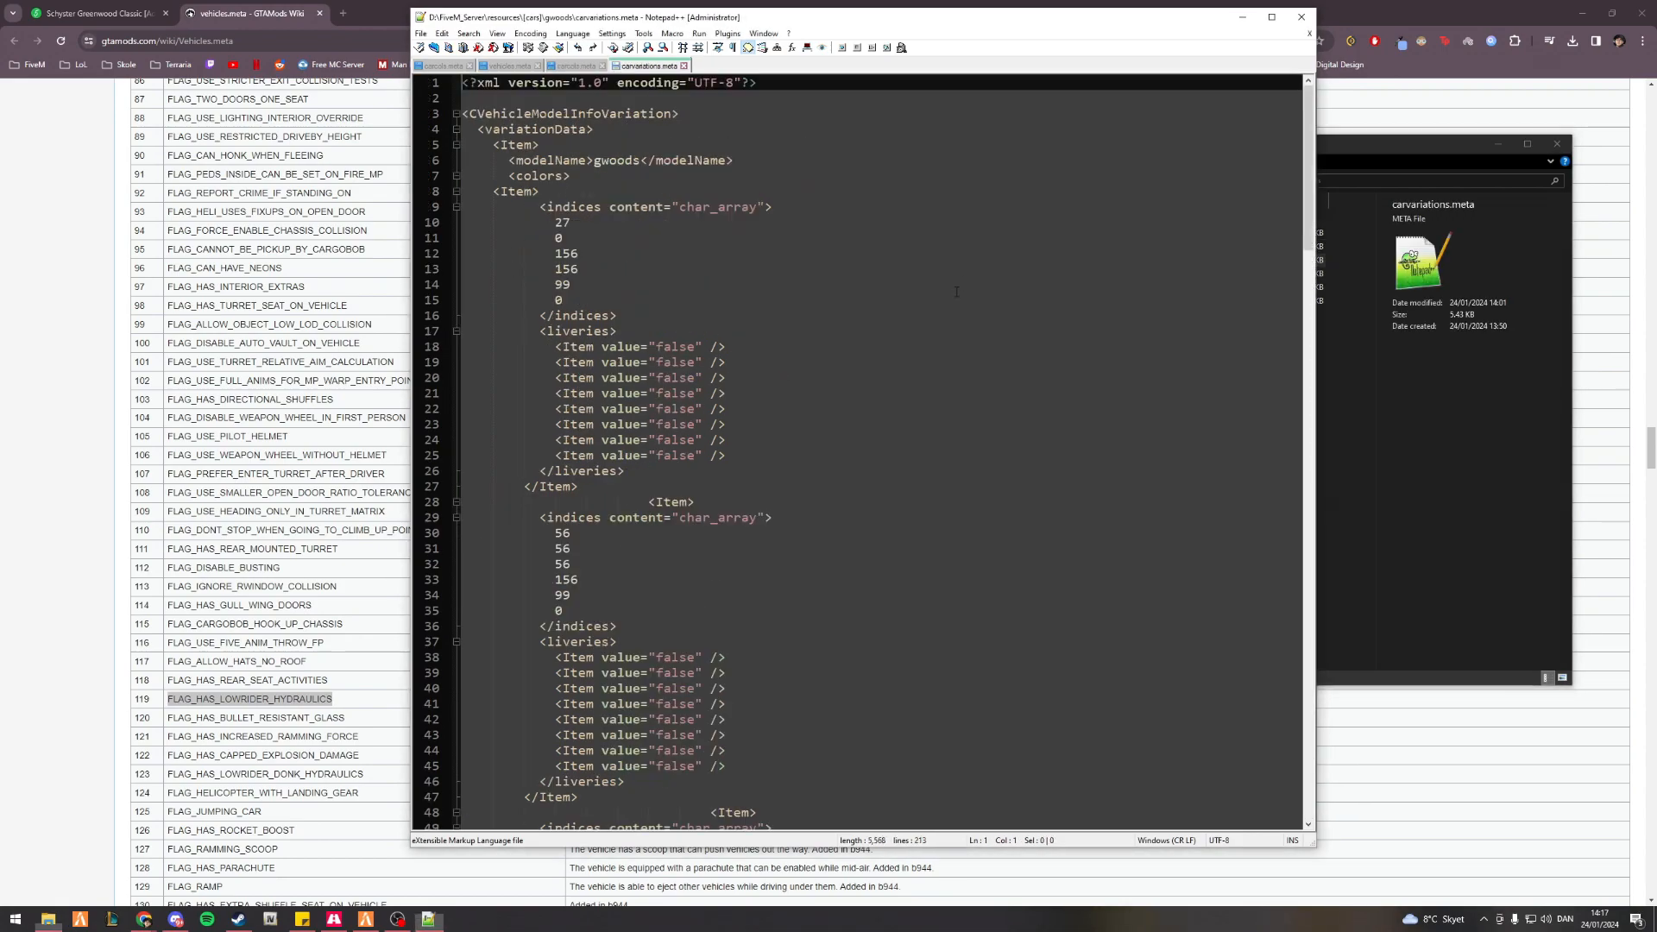
- Check that carvariations.meta lists kit 34589_gwoods_modkit, then return to carcols.meta
scroll(down, 3)
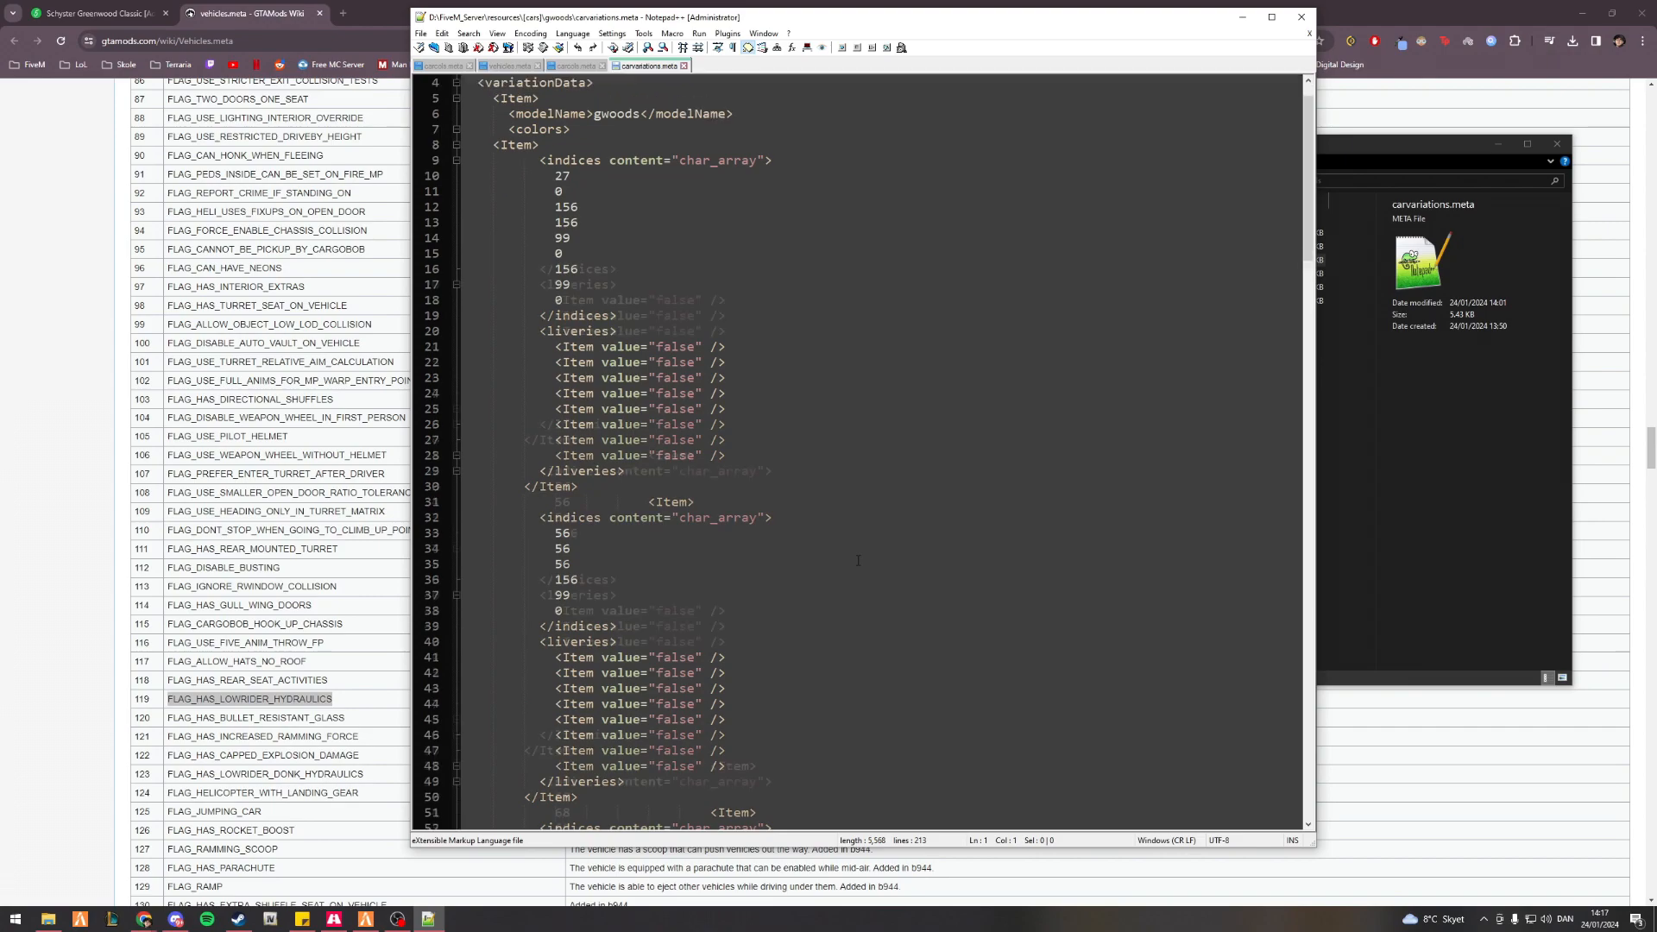
scroll(down, 3)
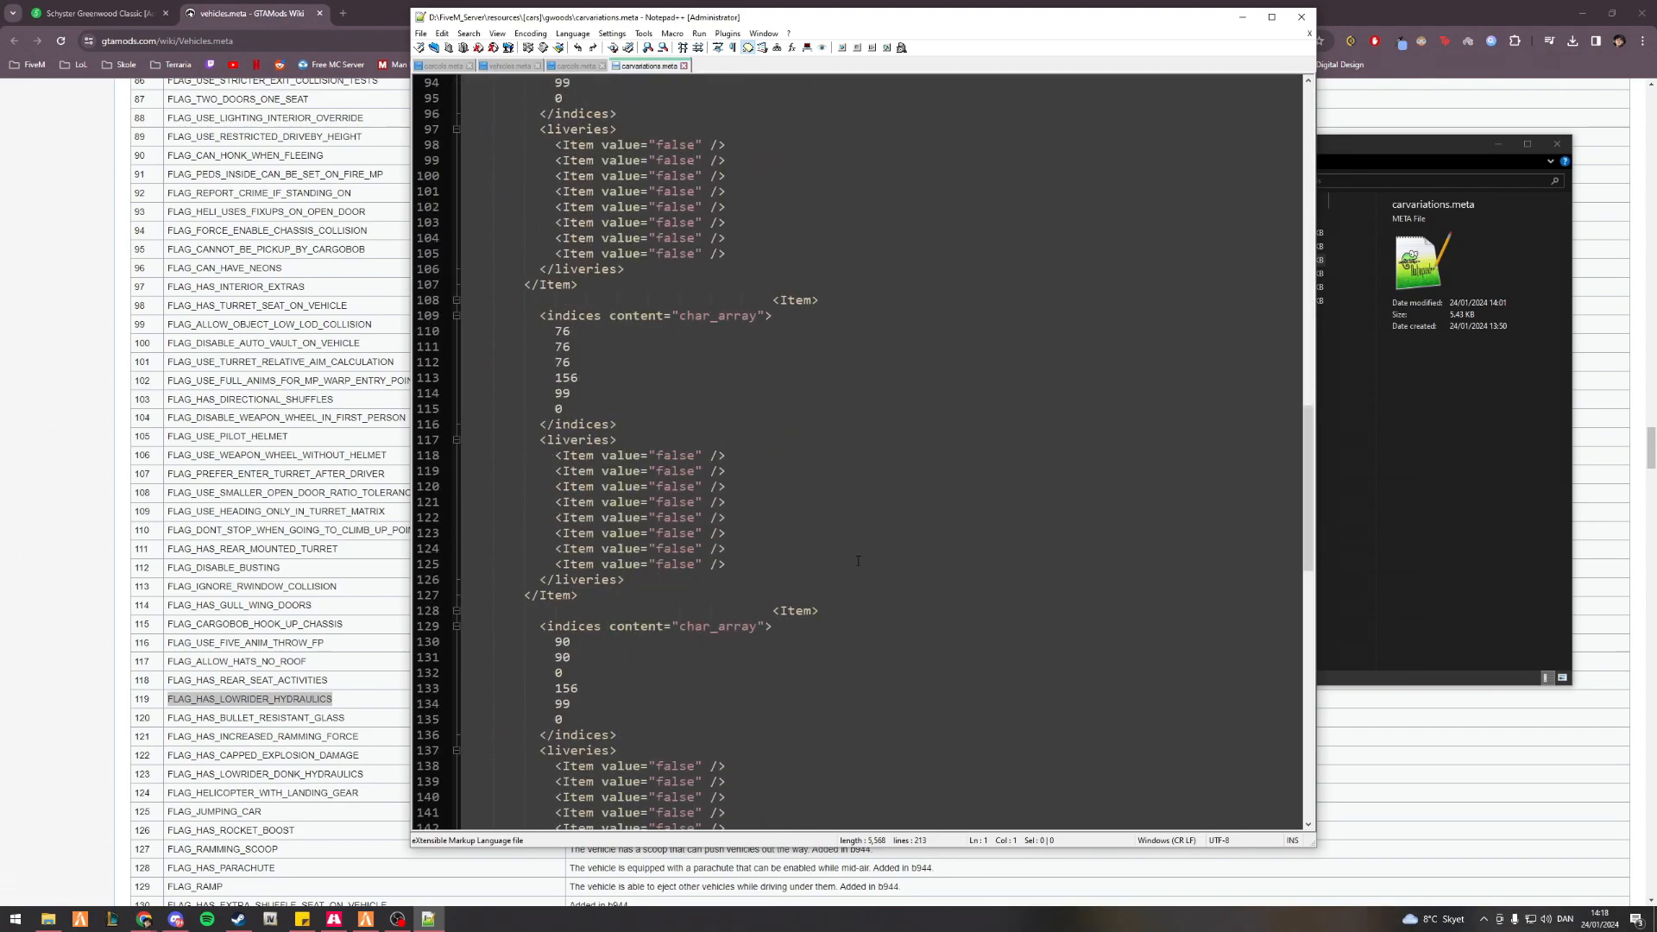
scroll(down, 3)
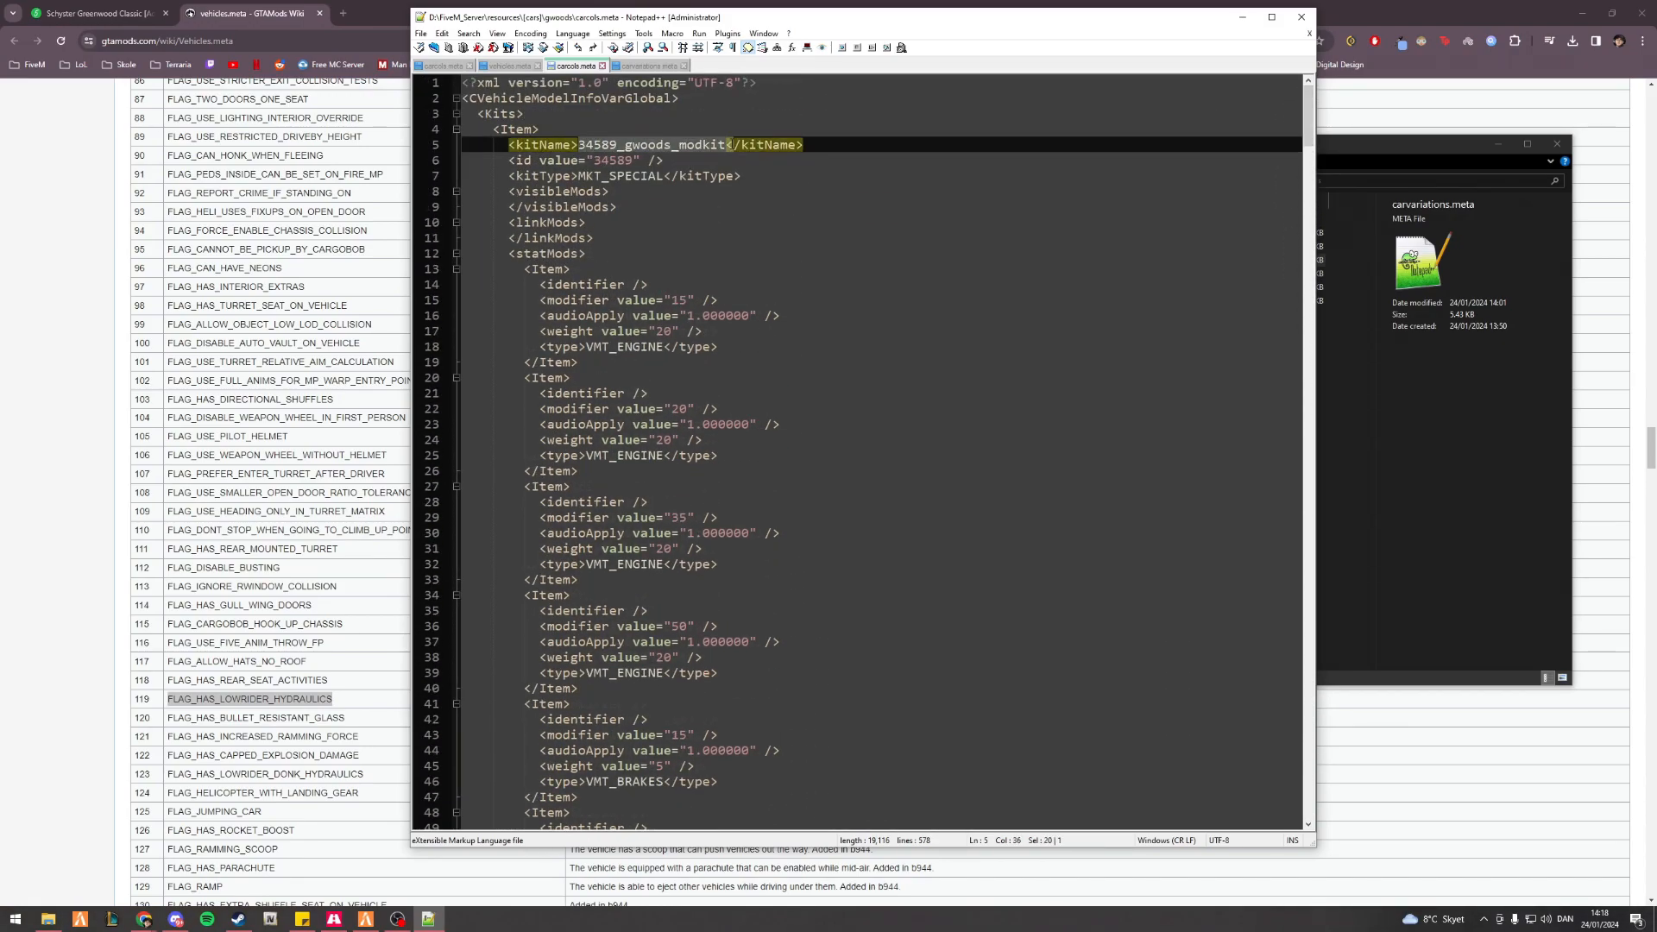
click(646, 66)
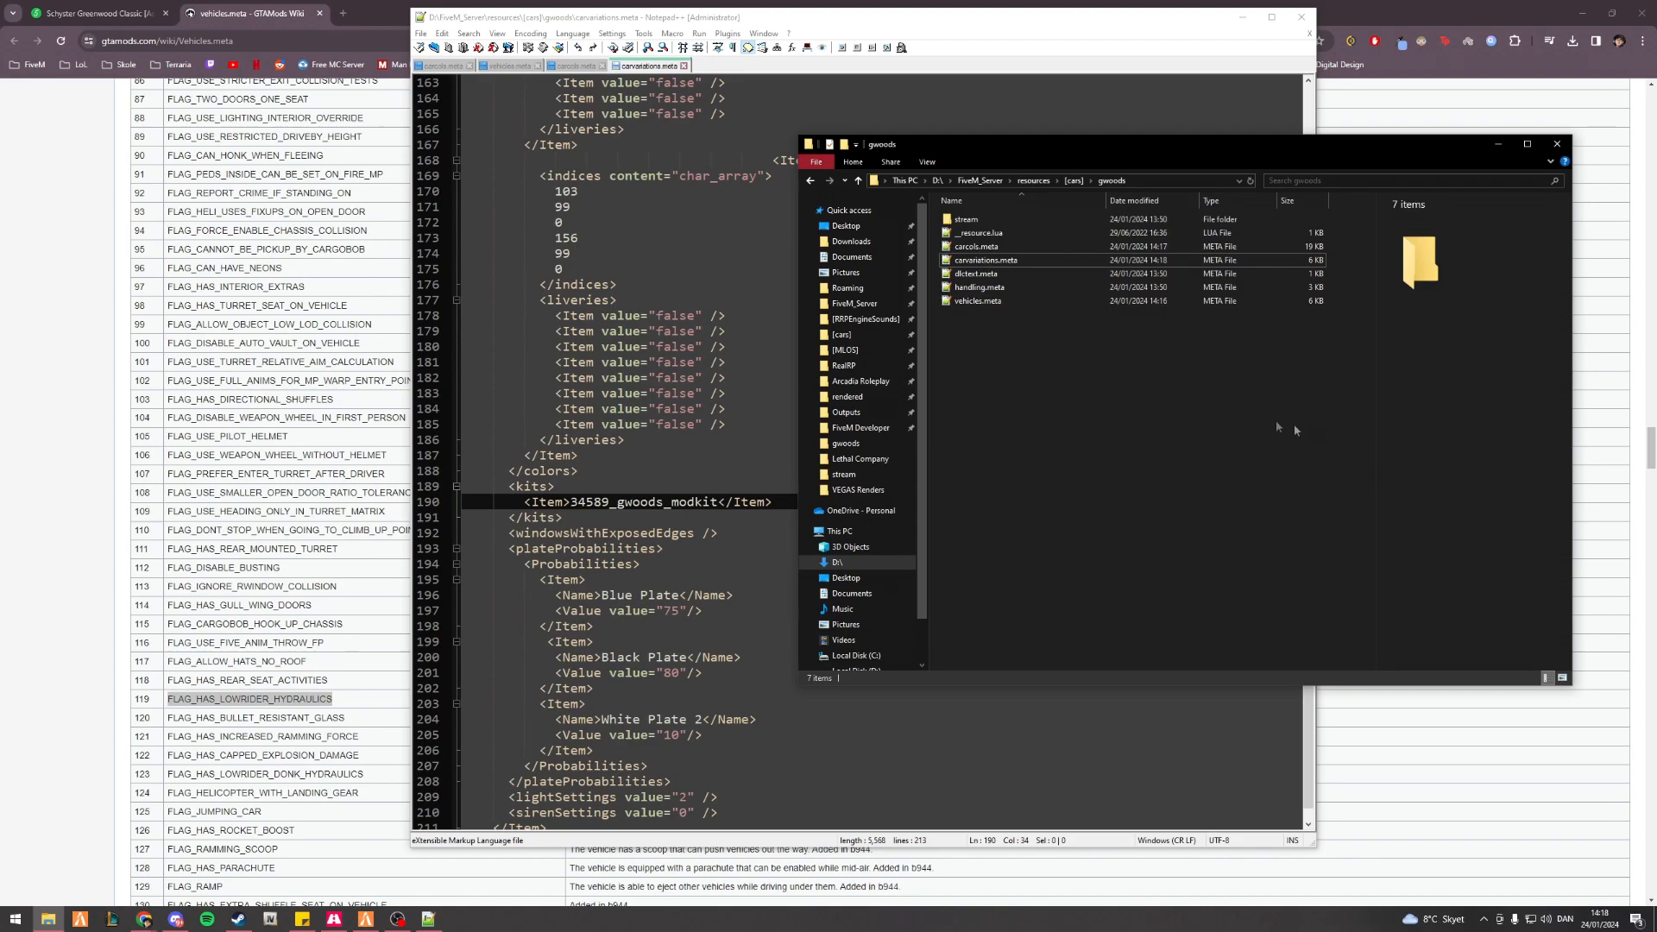
click(634, 392)
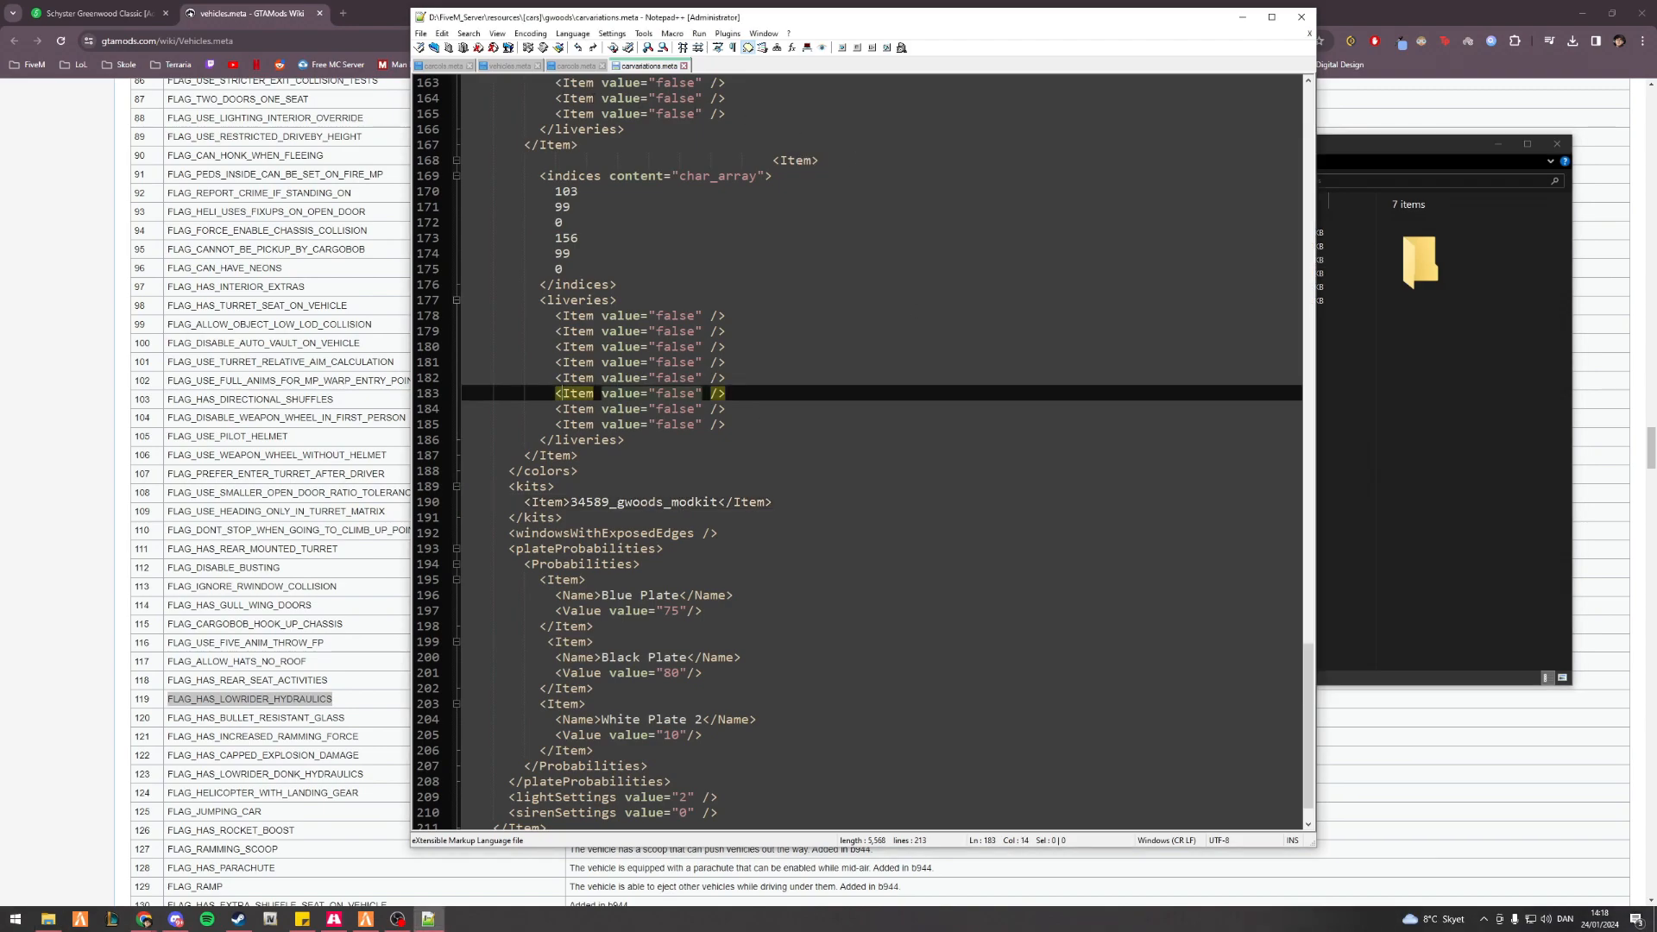
click(574, 66)
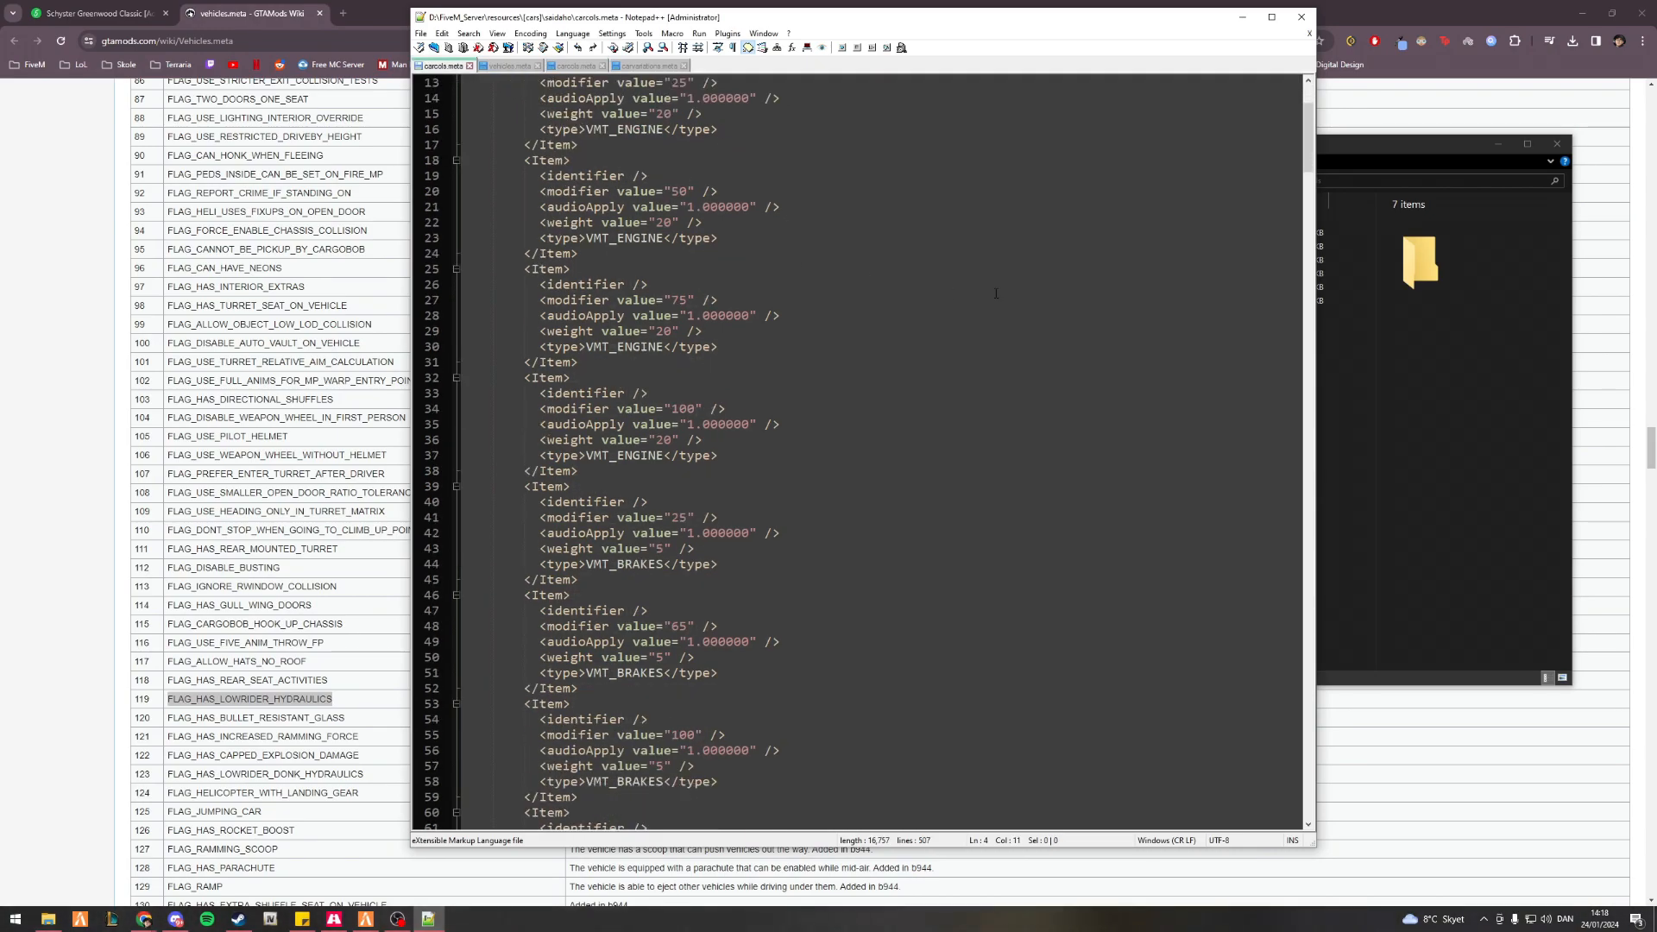
- Paste four VMT_WHEELS_REAR_OR_HYDRAULICS stat mods after the last VMT_SUSPENSION item
scroll(down, 3)
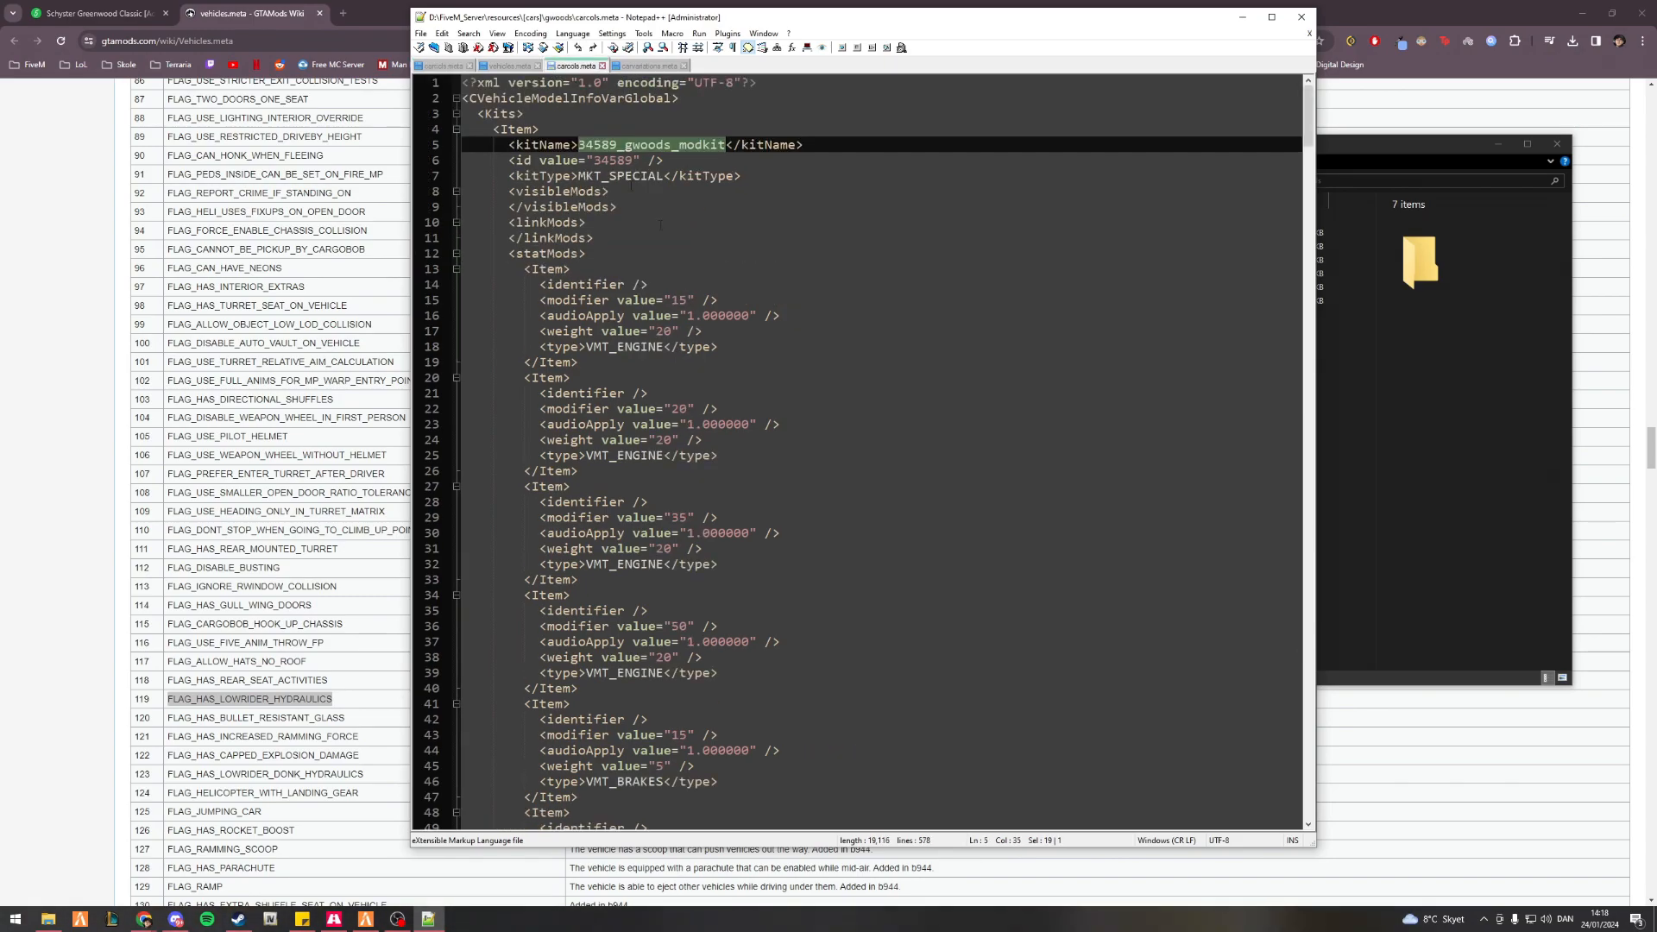
scroll(down, 3)
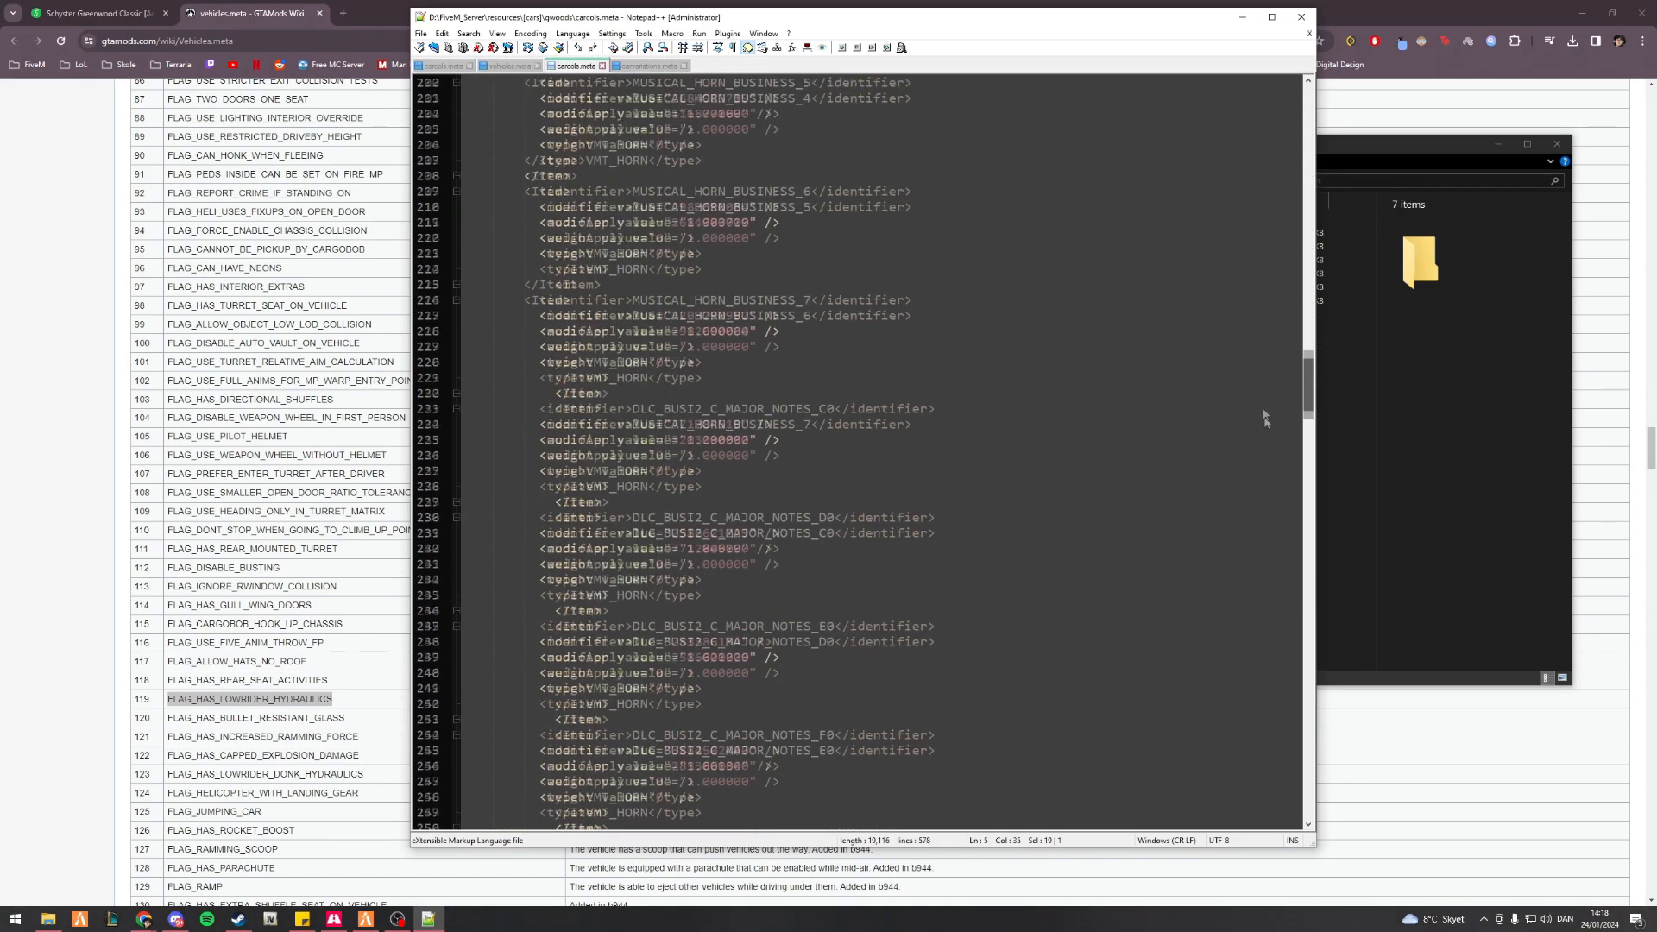
scroll(down, 3)
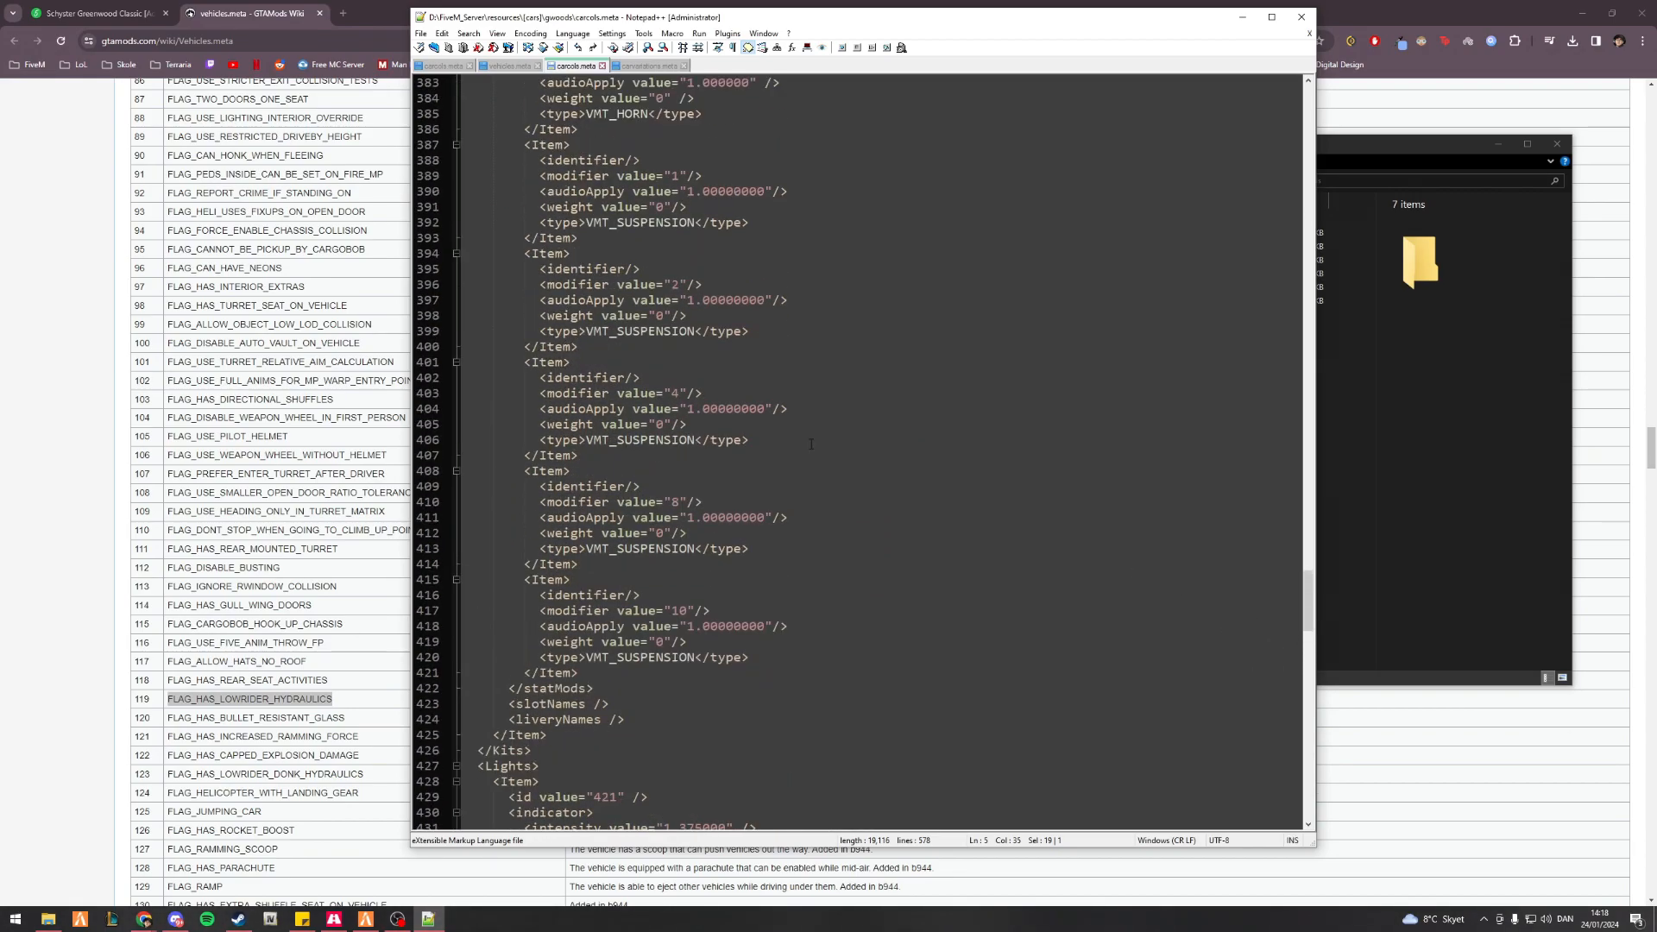
scroll(down, 3)
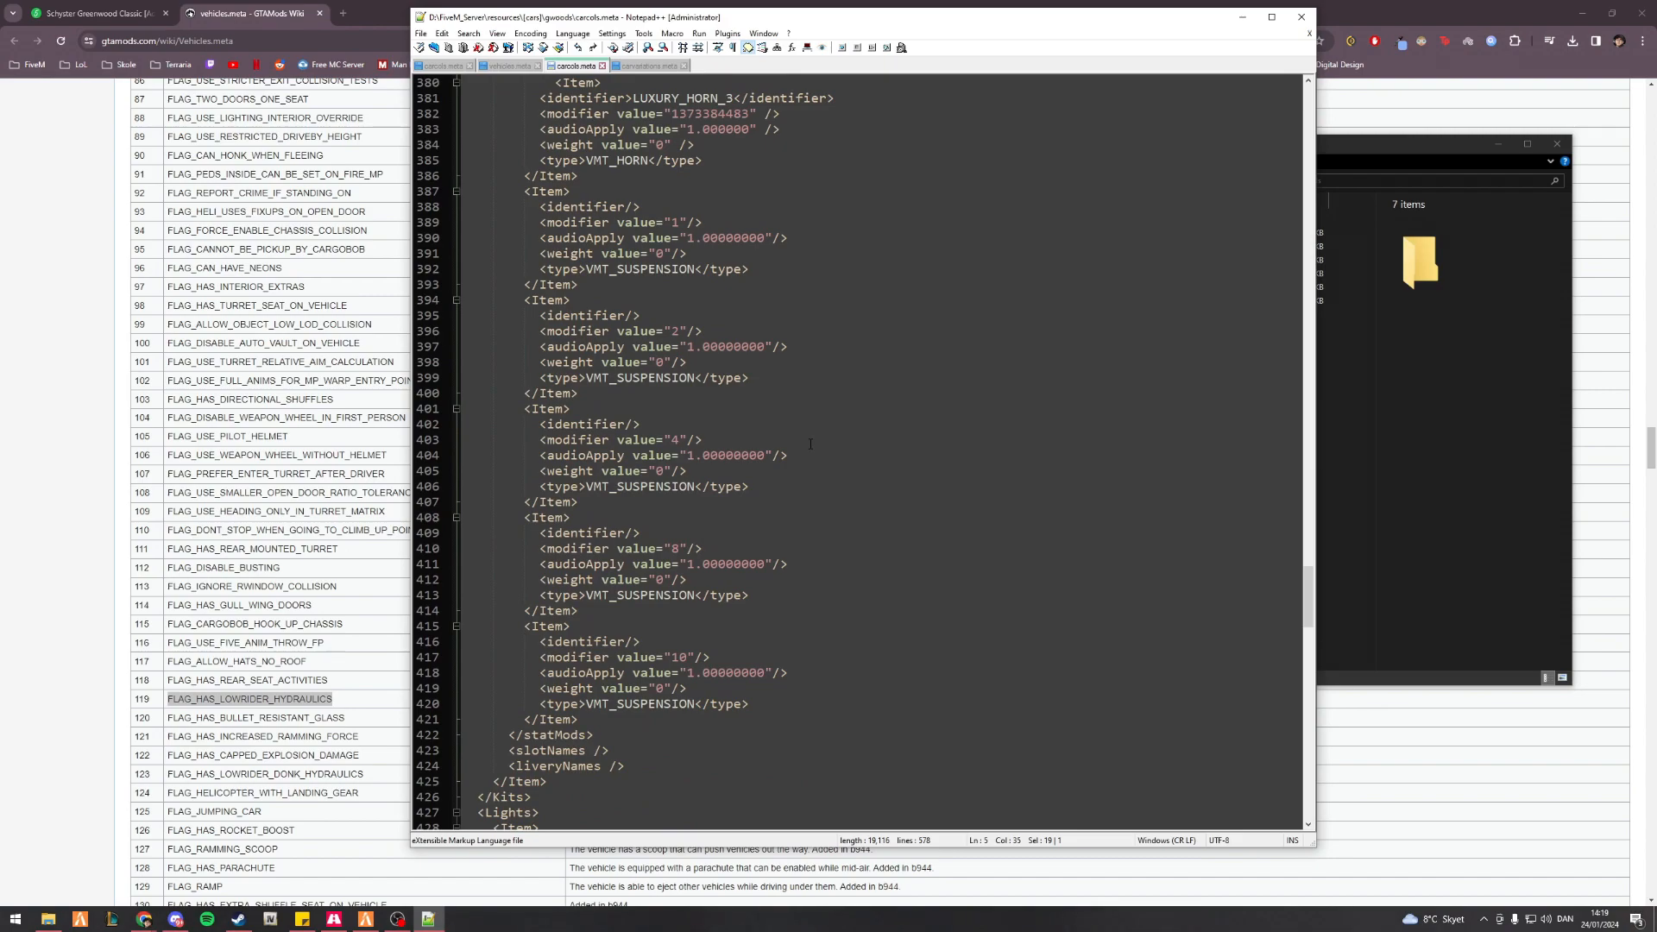
click(576, 720)
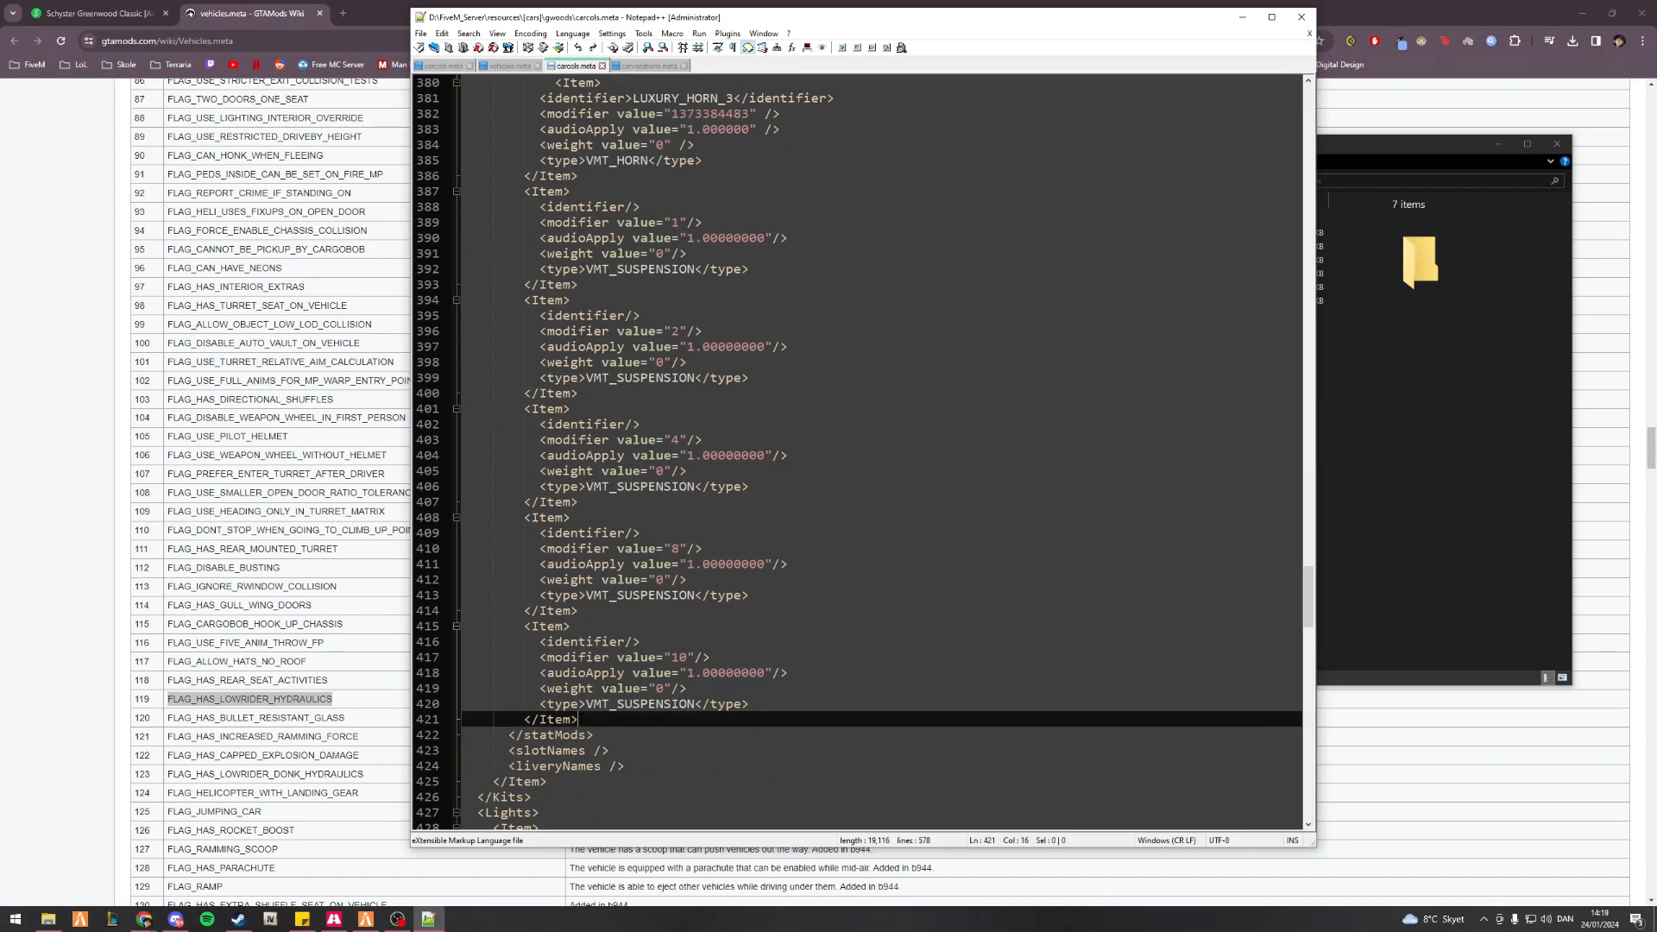
key(Enter)
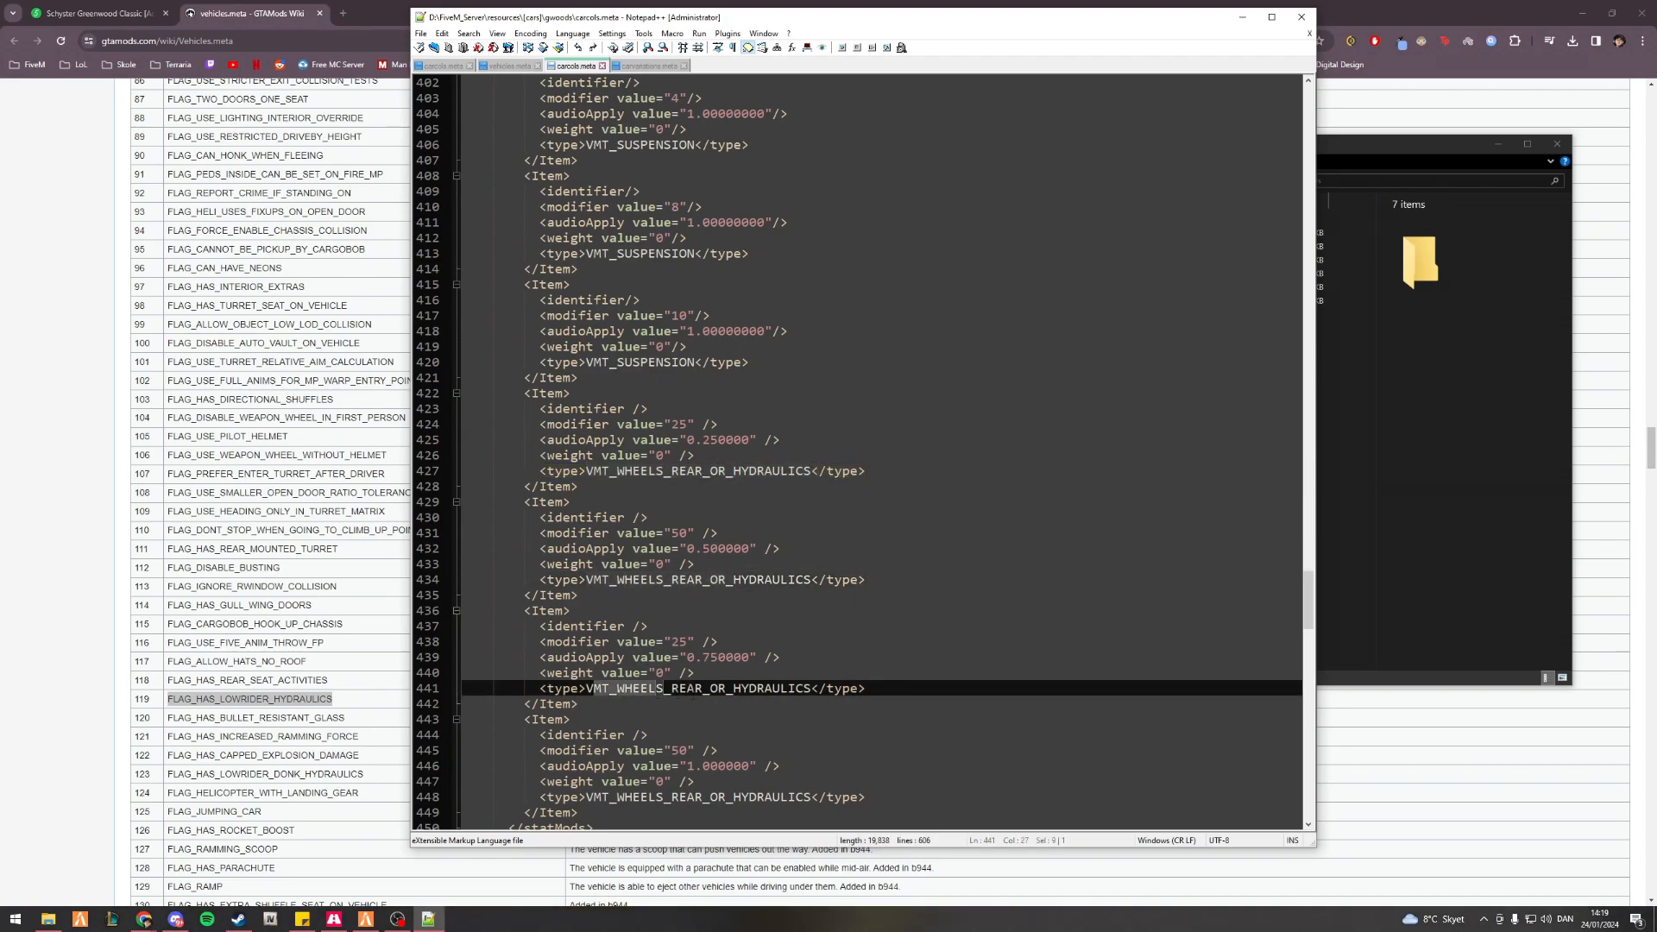
click(698, 797)
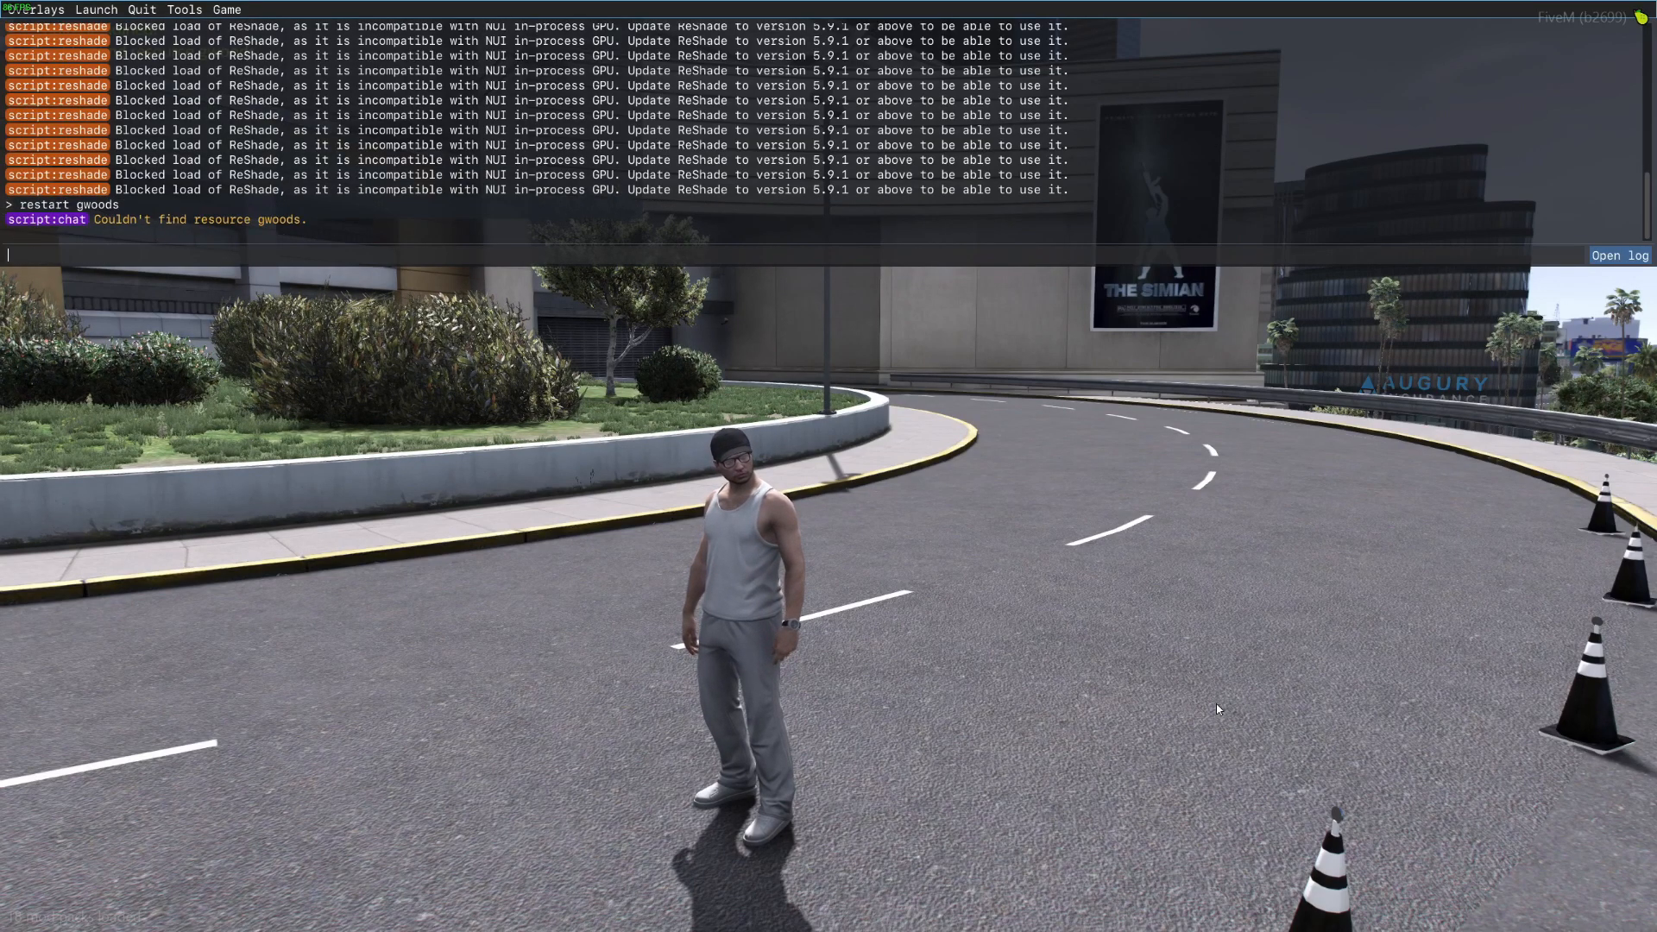
- Start the gwoods resource from the F8 console and spawn the car via vMenu
text(start)
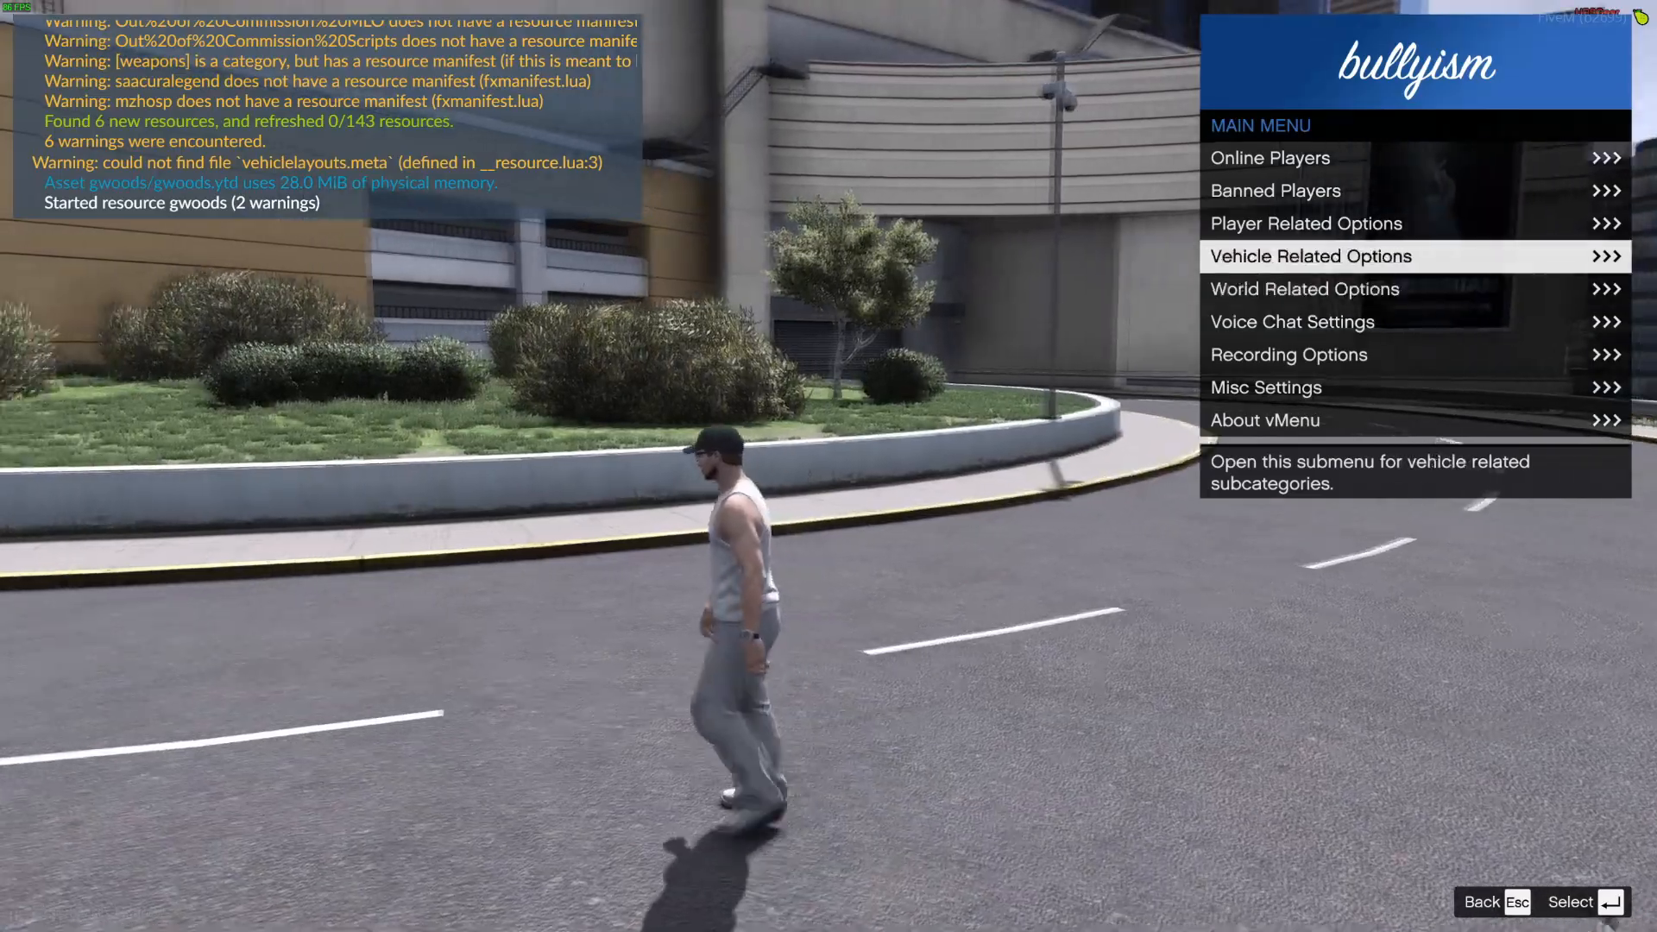
click(1310, 255)
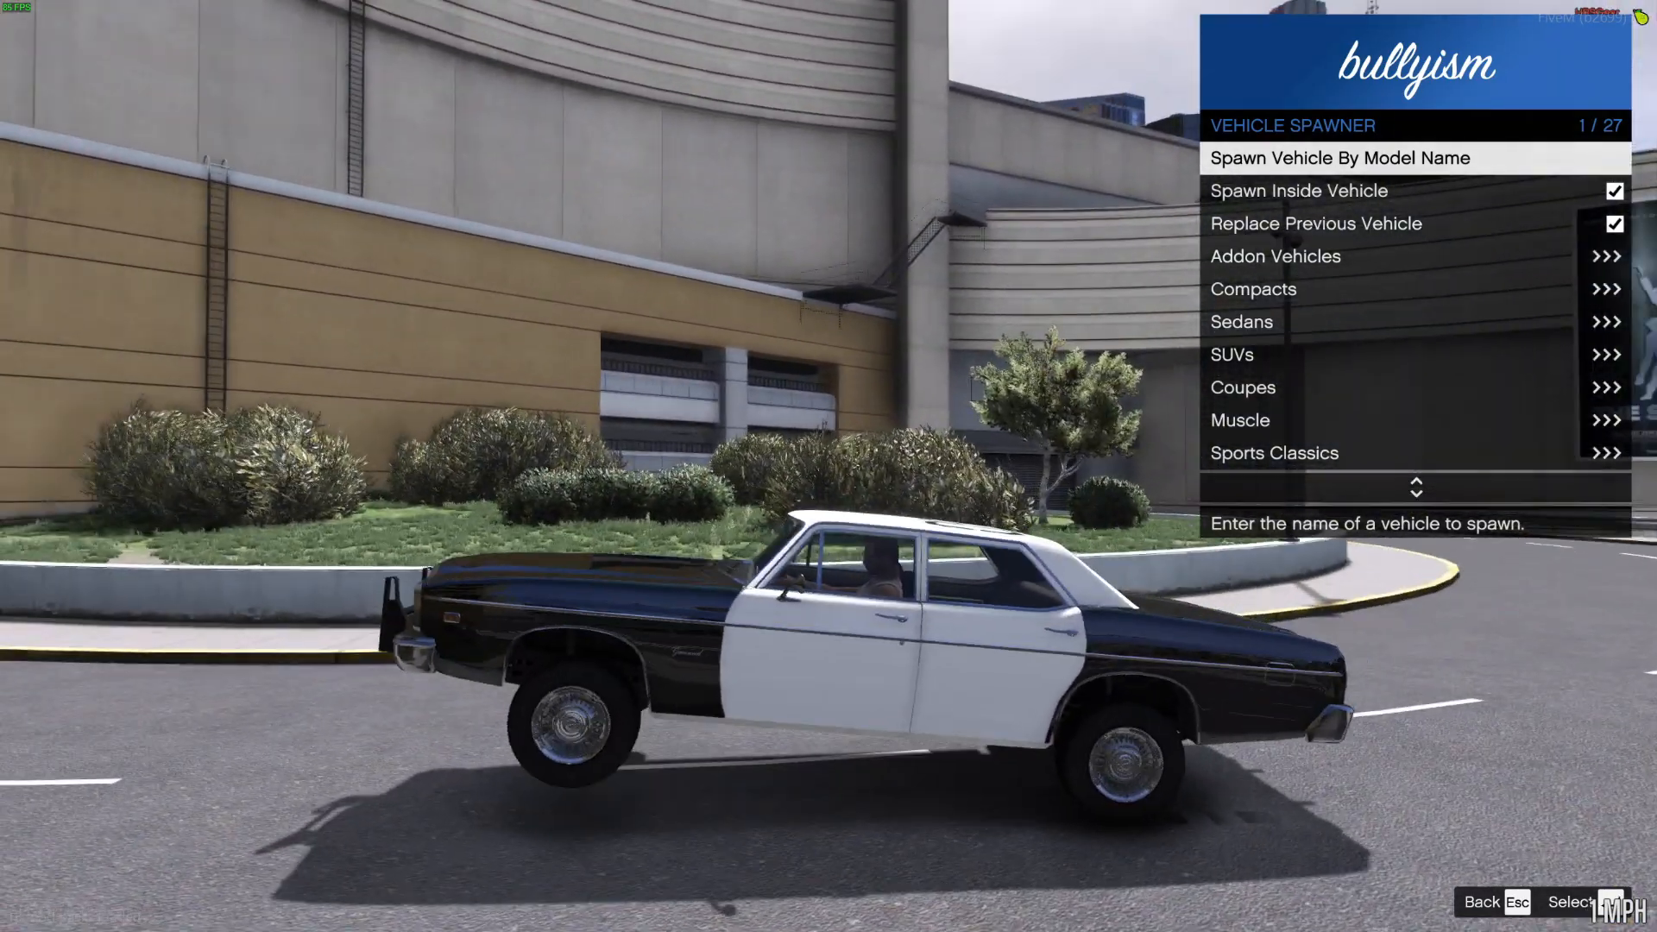
key(Esc)
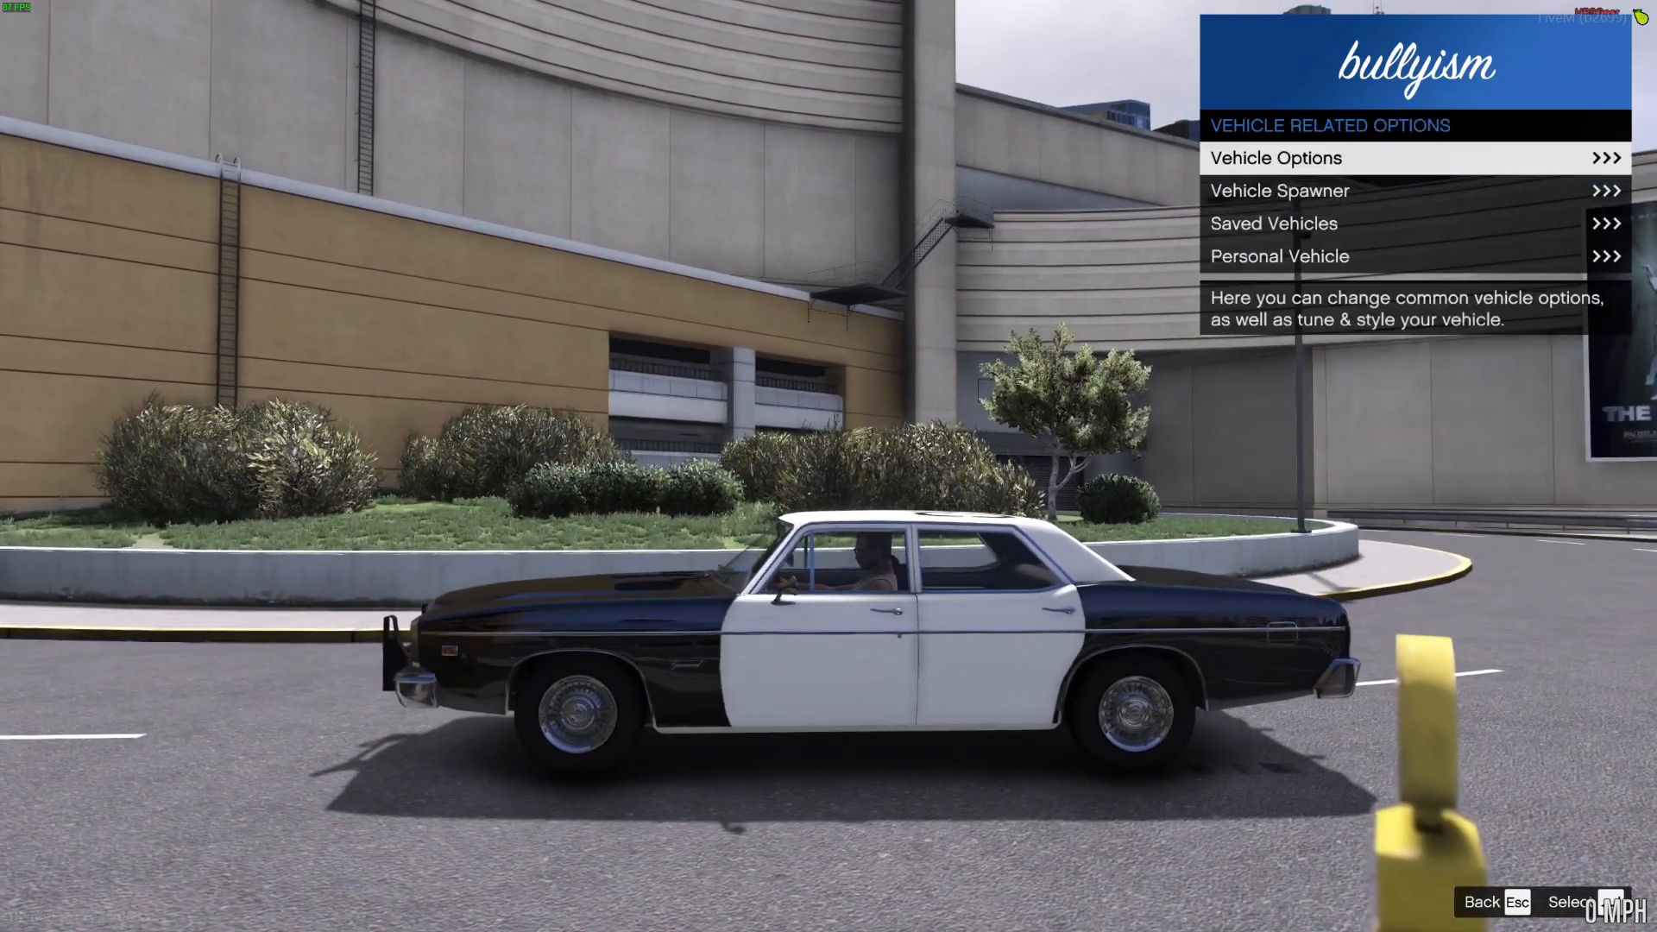
- Choose a Chrome rear wheel variant in the car's mods and test drive it
click(1275, 157)
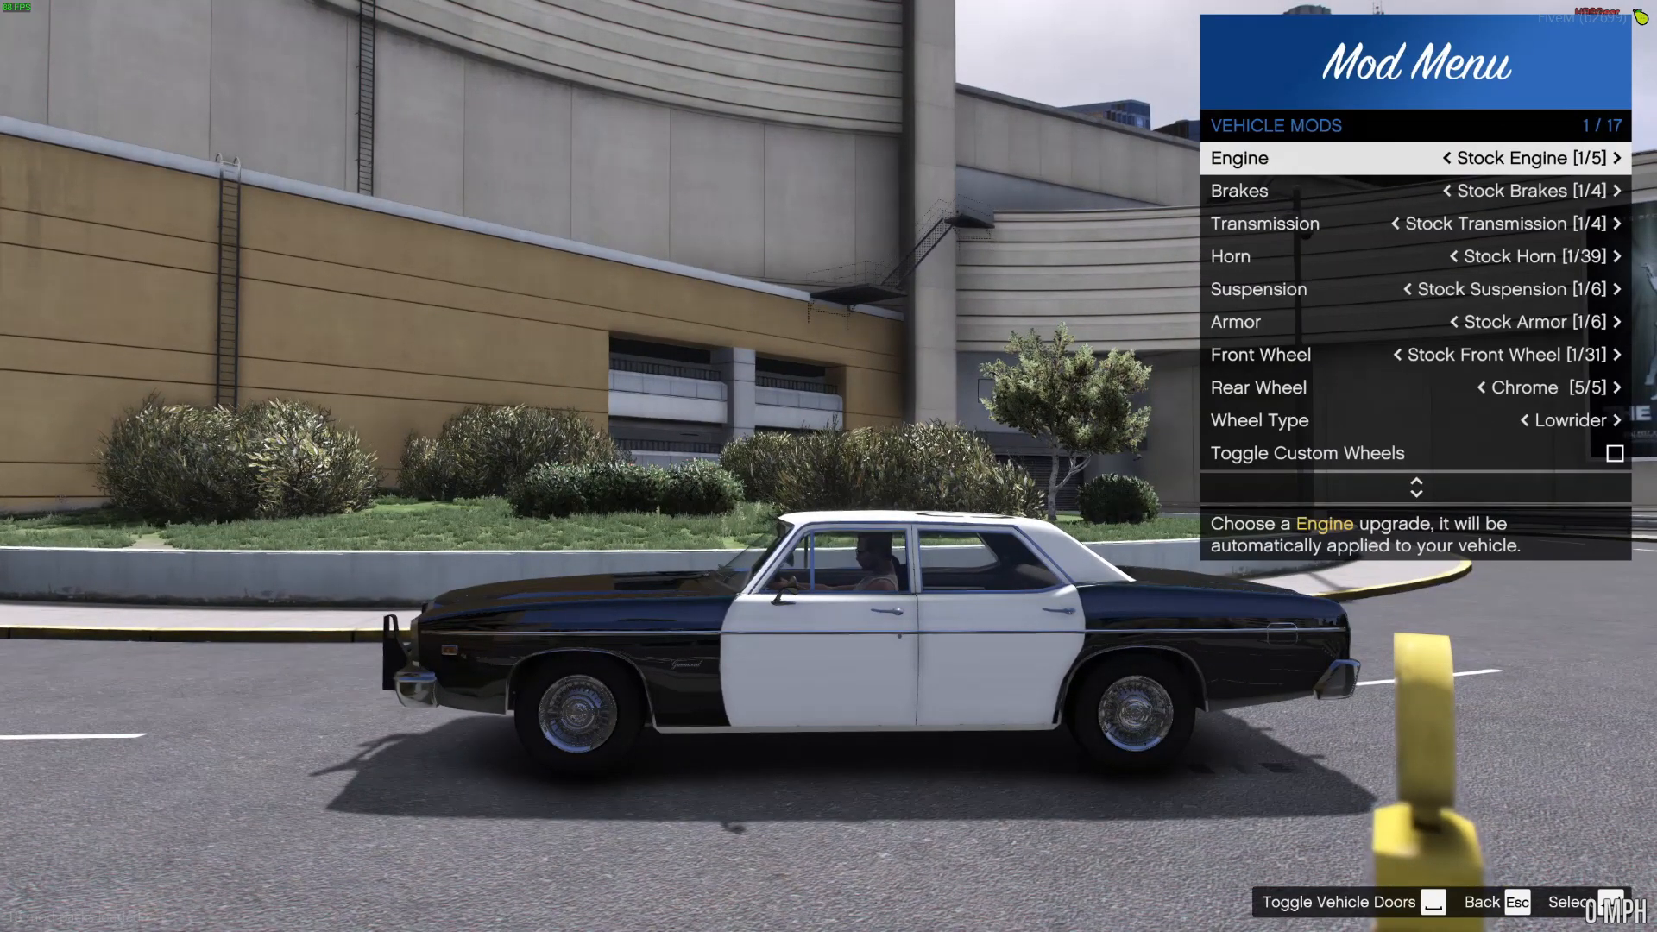
scroll(down, 3)
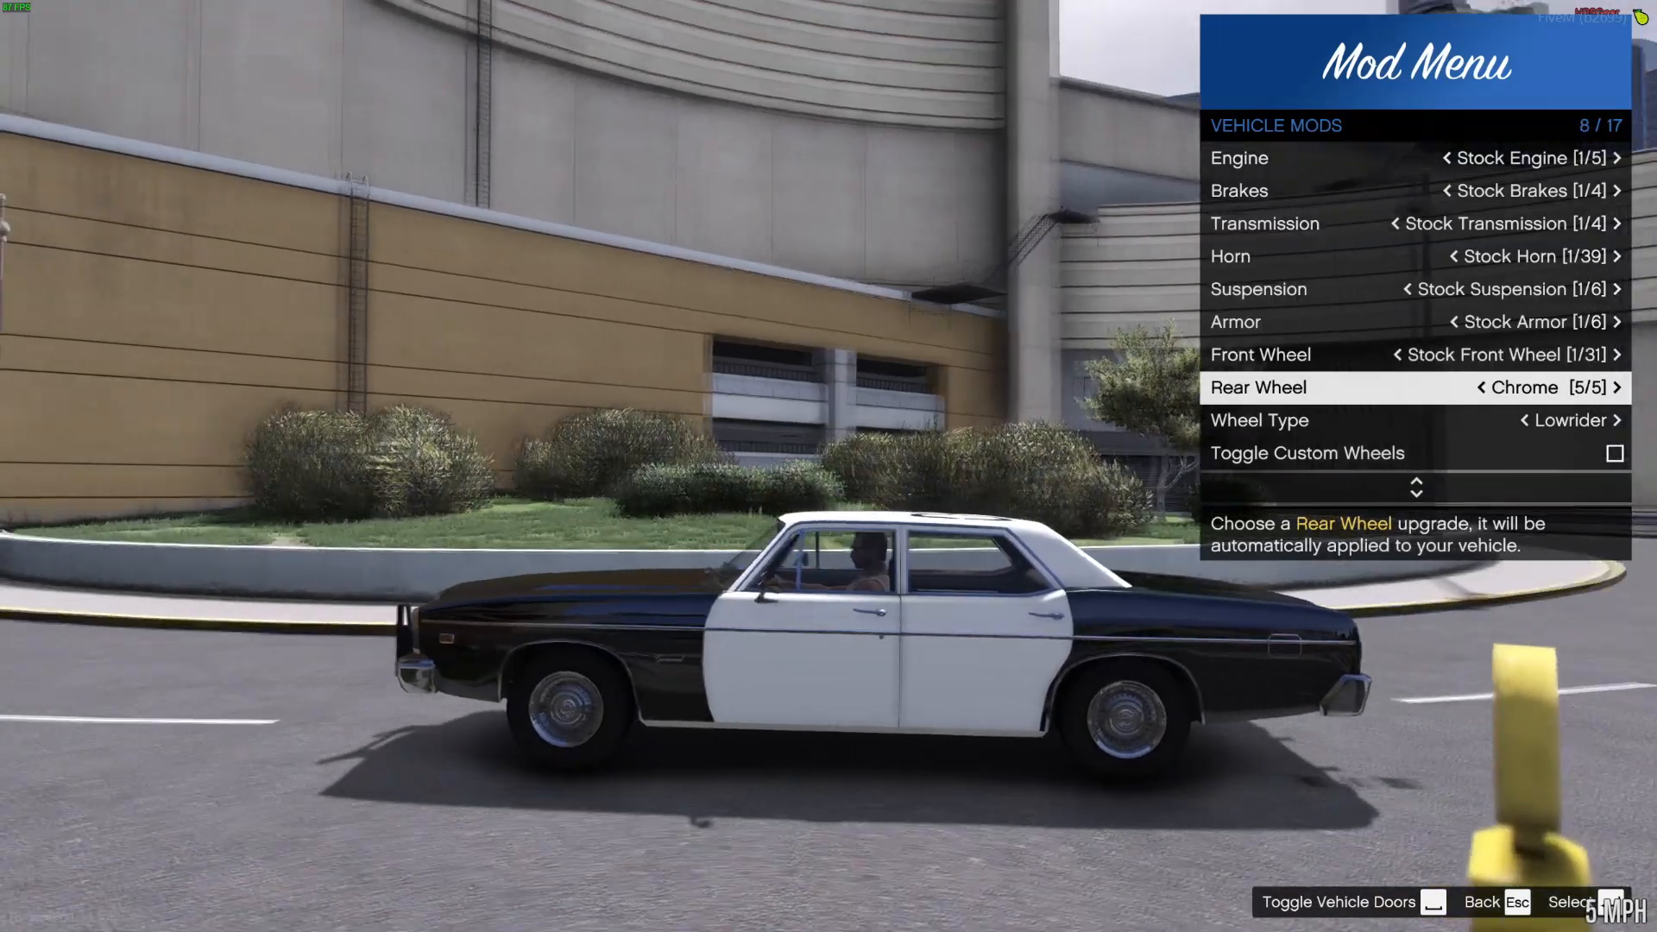
scroll(down, 3)
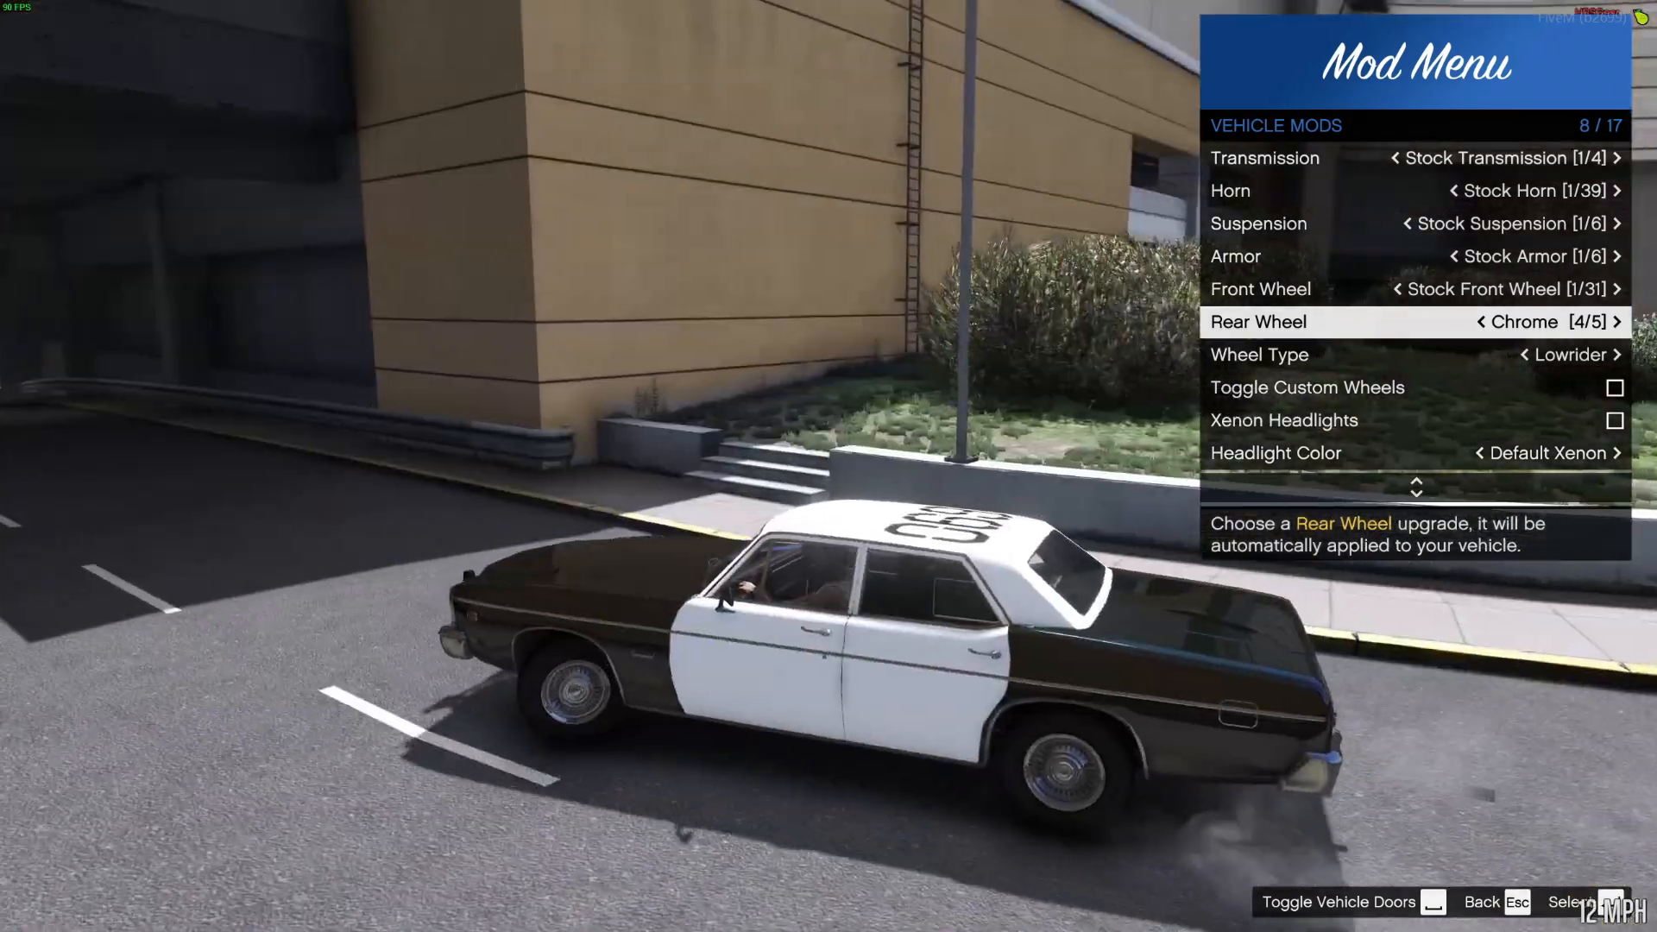
click(1616, 321)
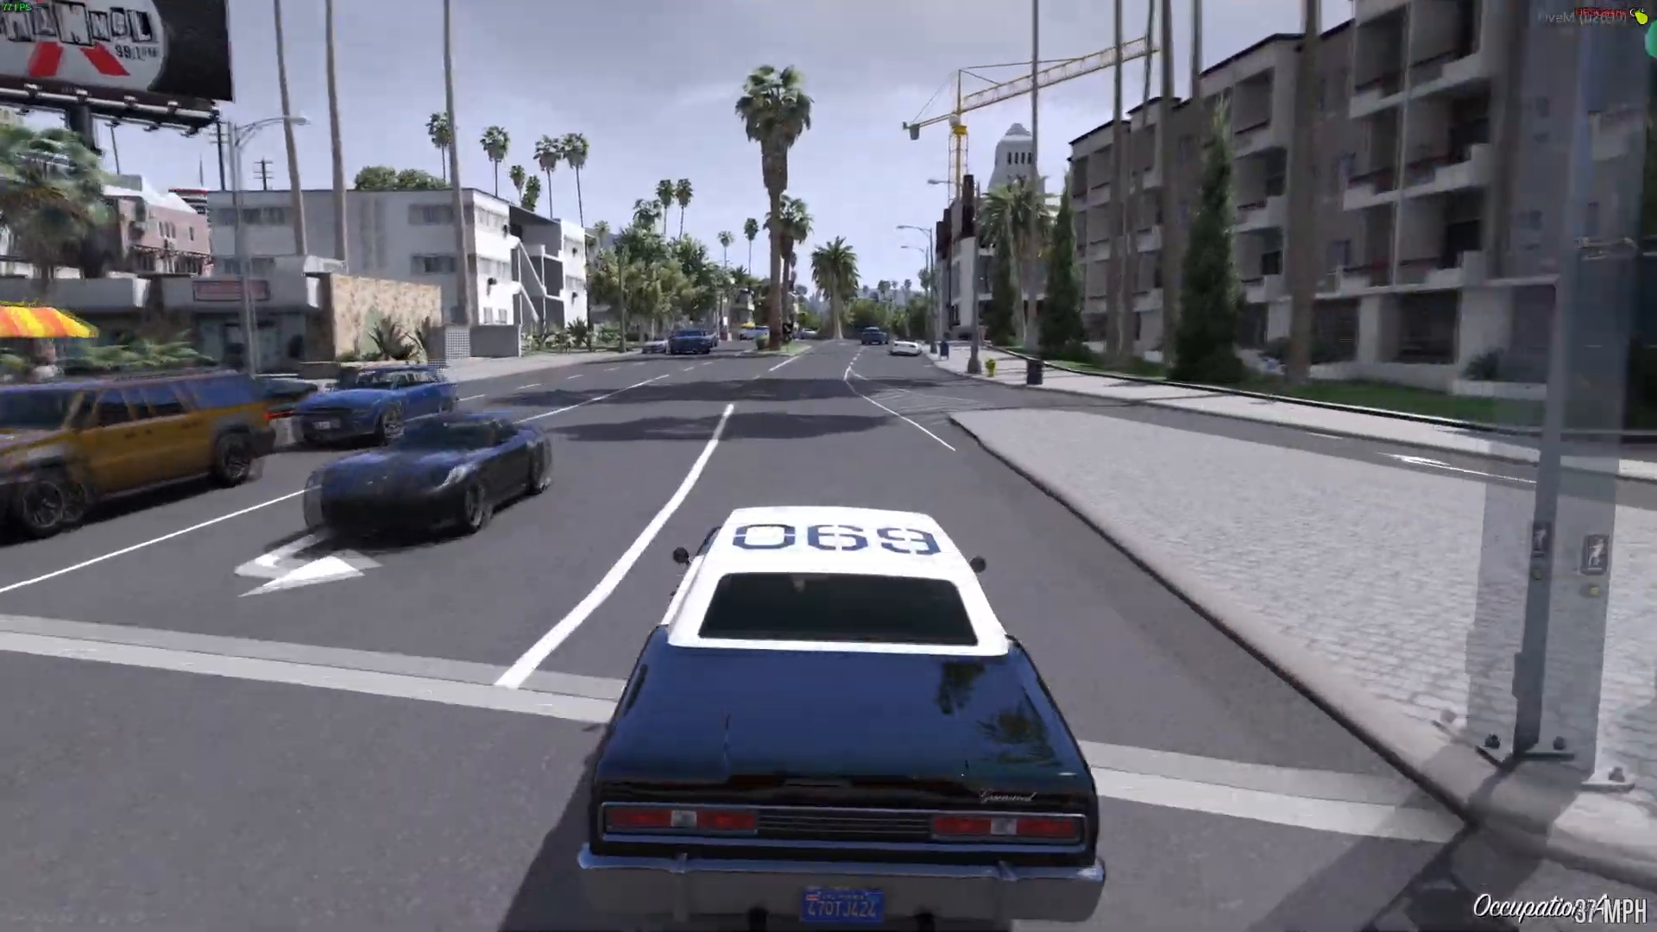
key(w)
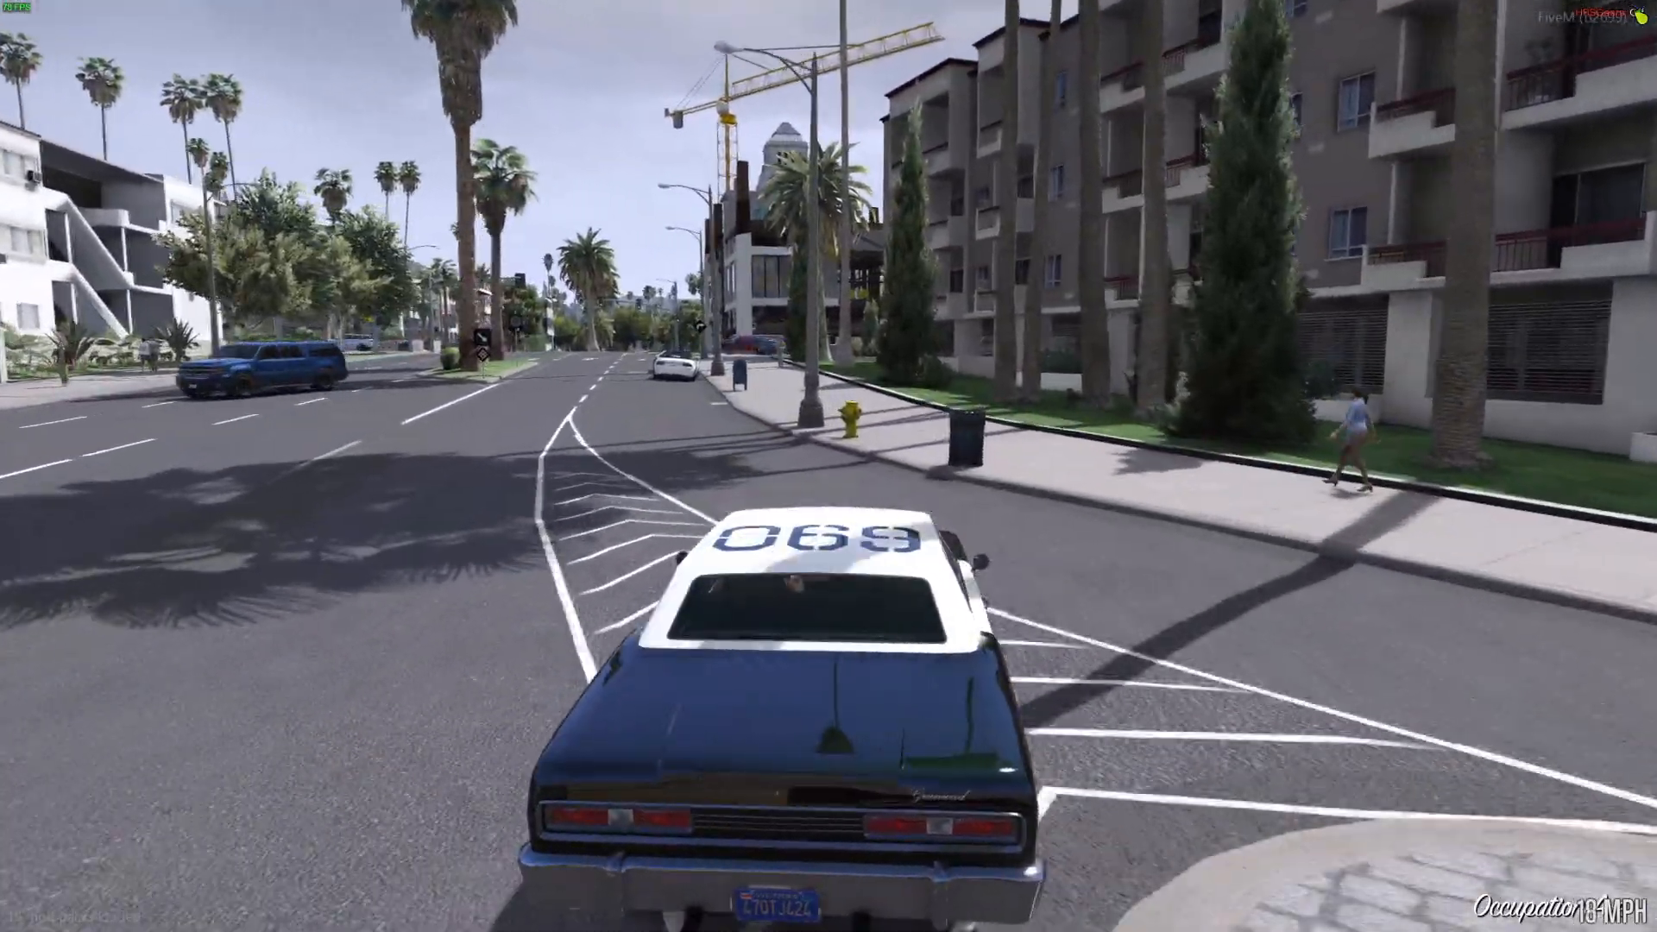